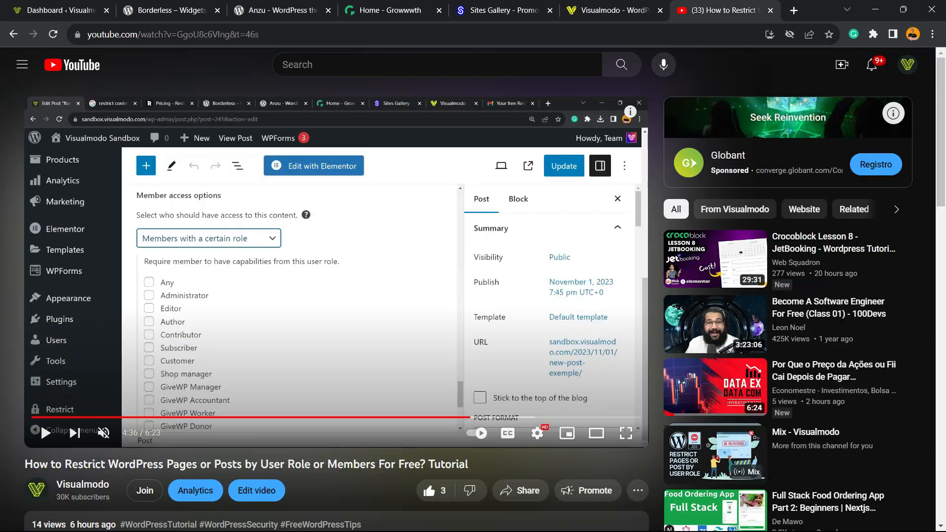
Copy the tutorial video's YouTube address and open the WordPress posts list to reach New Post Exemple.
{"action": "left_click", "coordinate": [172, 35]}
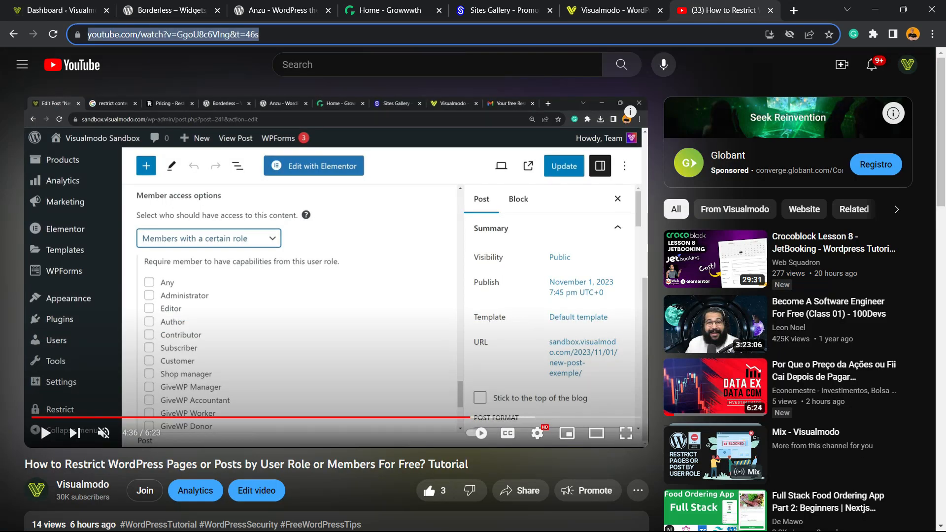
{"action": "left_click", "coordinate": [57, 10]}
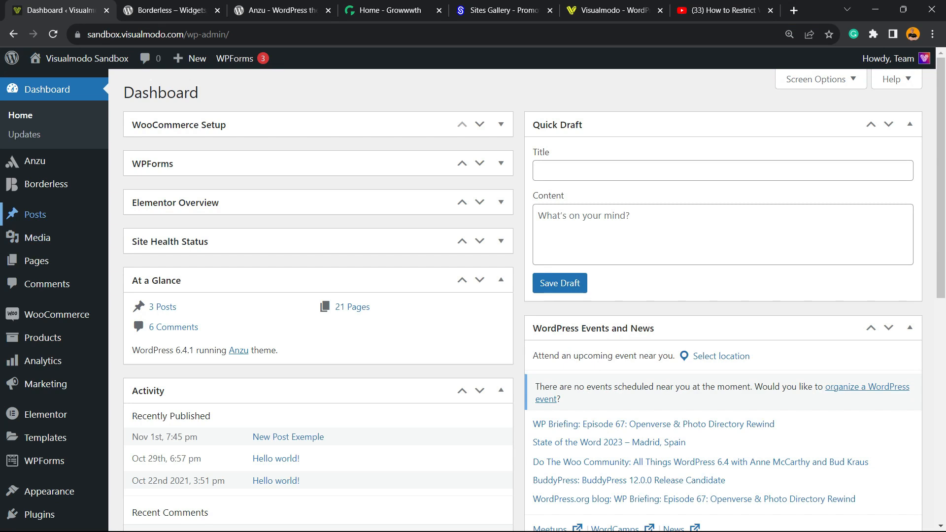
{"action": "mouse_move", "coordinate": [27, 214]}
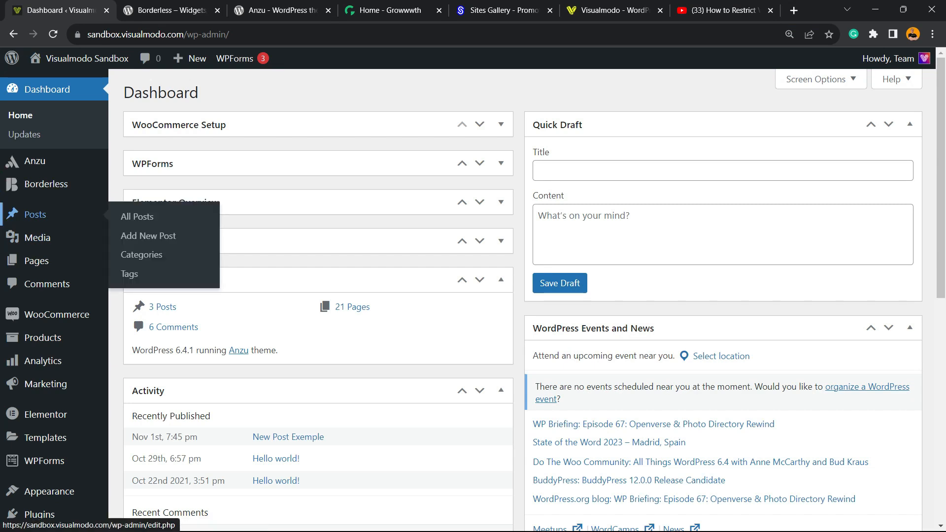
{"action": "left_click", "coordinate": [137, 217]}
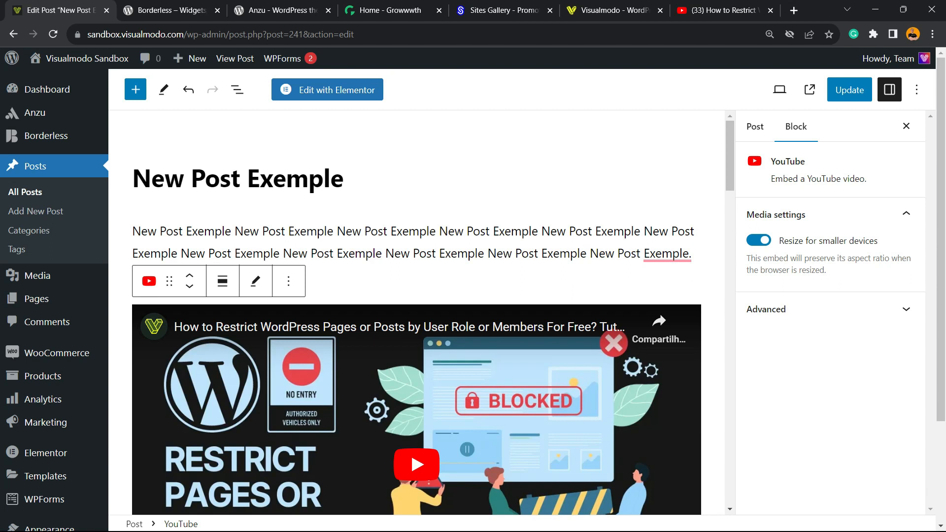
{"action": "scroll", "scroll_direction": "down", "scroll_amount": 3}
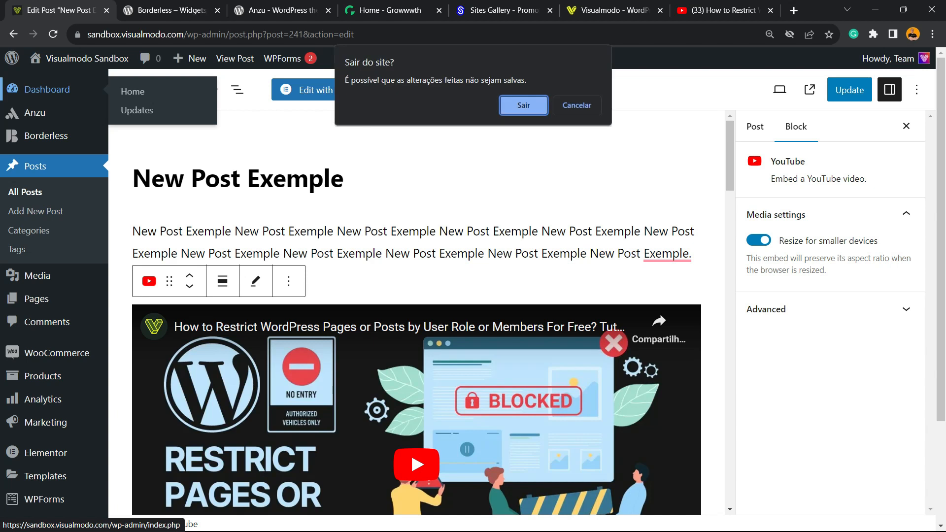
Leave the post editor and go to the Add New Plugin page.
{"action": "left_click", "coordinate": [523, 105]}
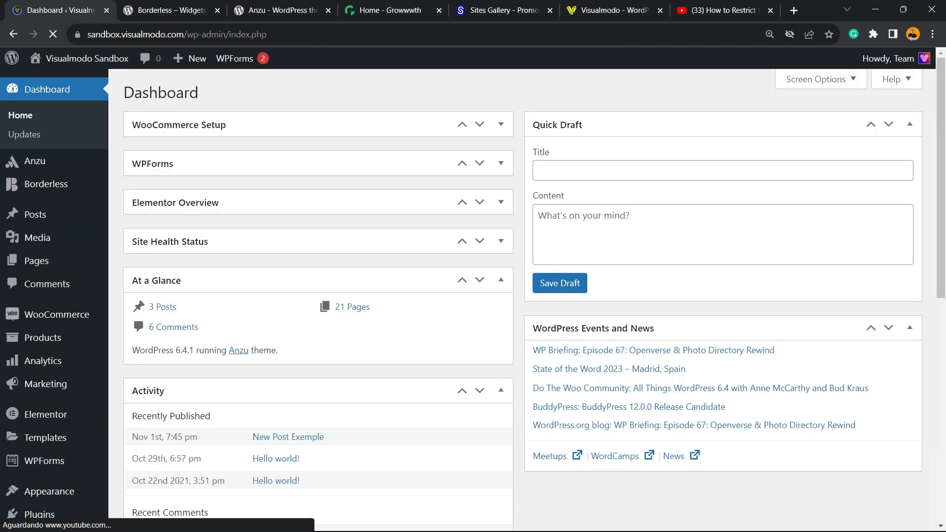
{"action": "scroll", "scroll_direction": "down", "scroll_amount": 3}
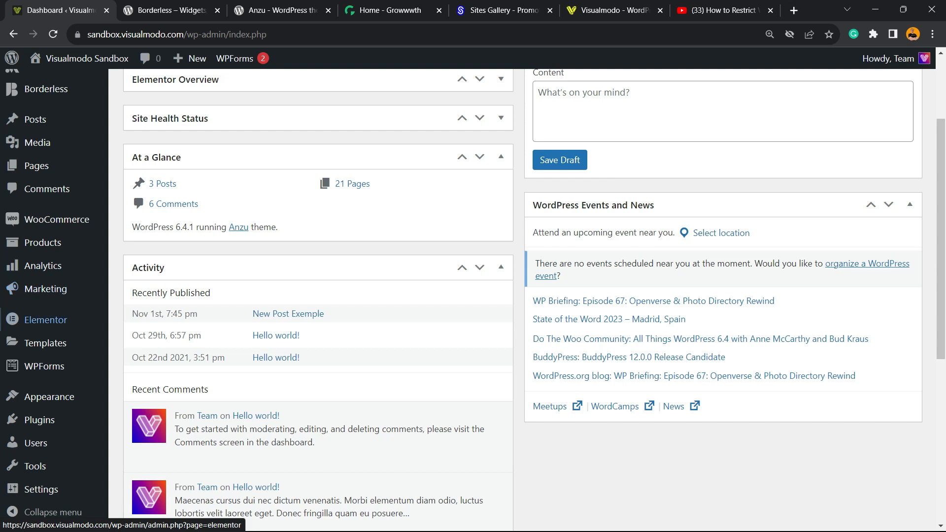
{"action": "mouse_move", "coordinate": [33, 419]}
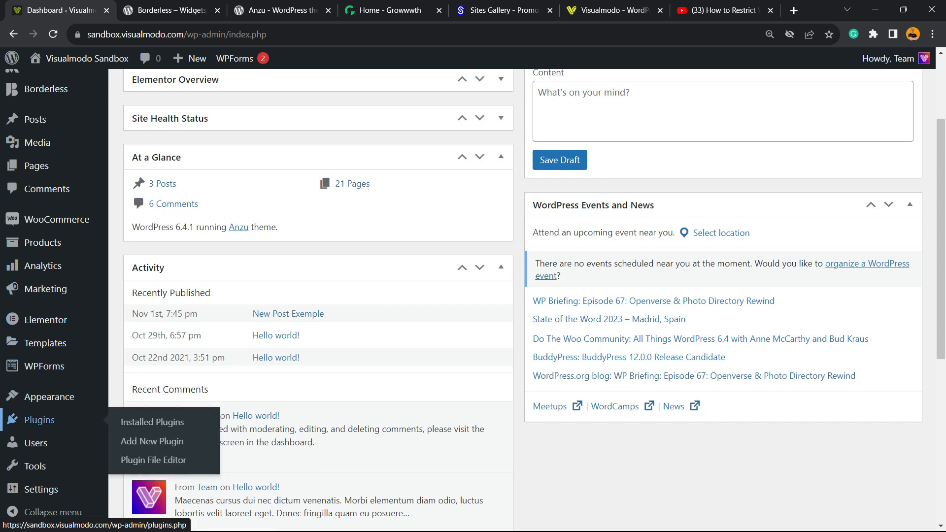
{"action": "left_click", "coordinate": [152, 442]}
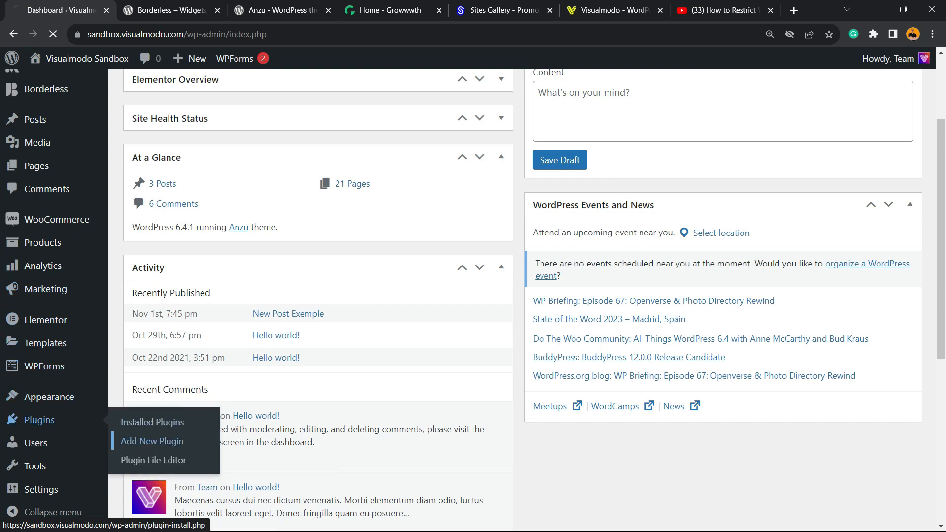
{"action": "left_click", "coordinate": [153, 442]}
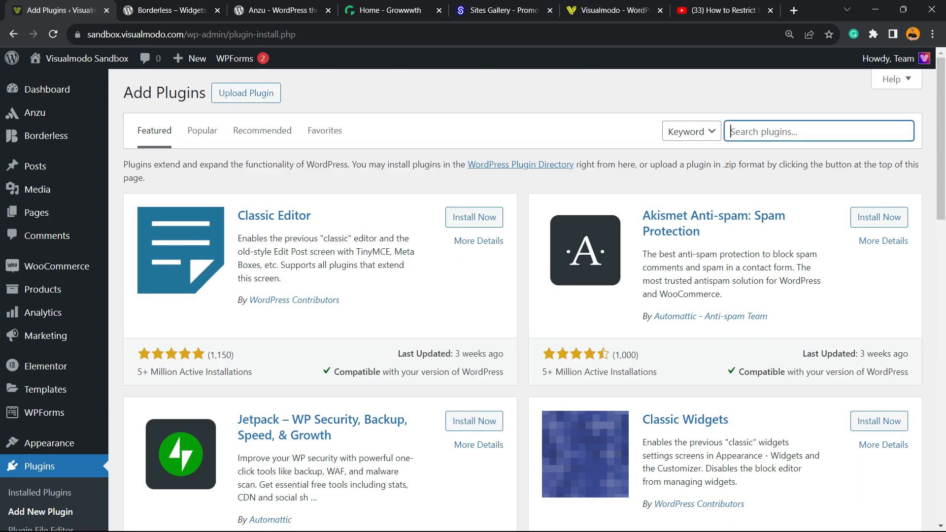
Search the plugin directory for 'embed'.
{"action": "left_click", "coordinate": [818, 131]}
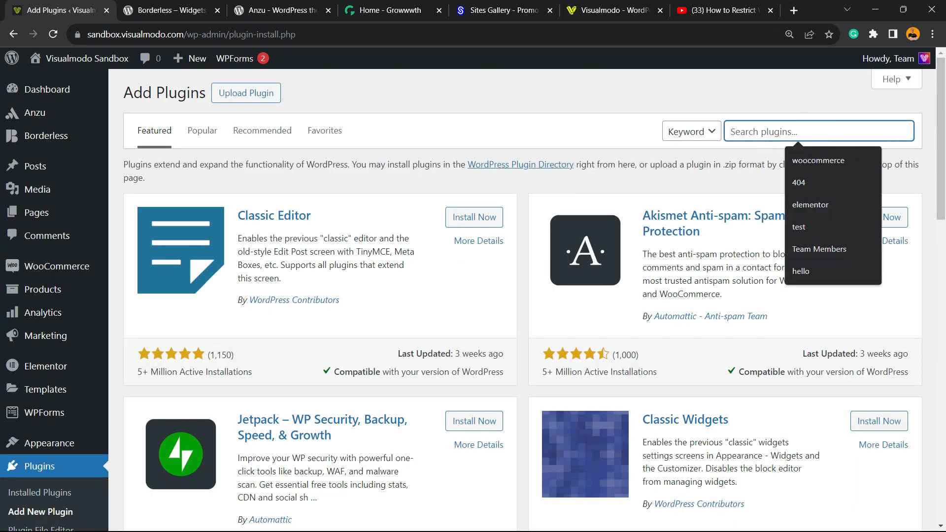
{"action": "type", "text": "e"}
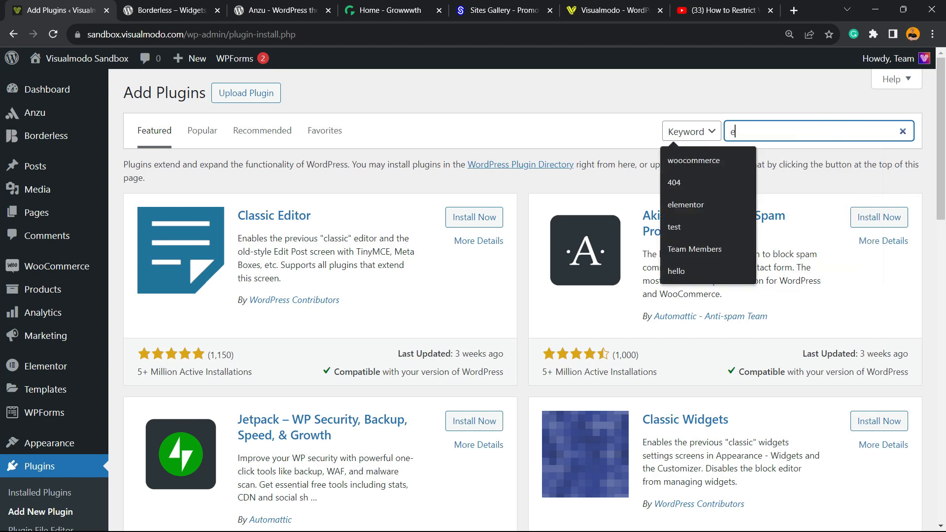
{"action": "type", "text": "mbed"}
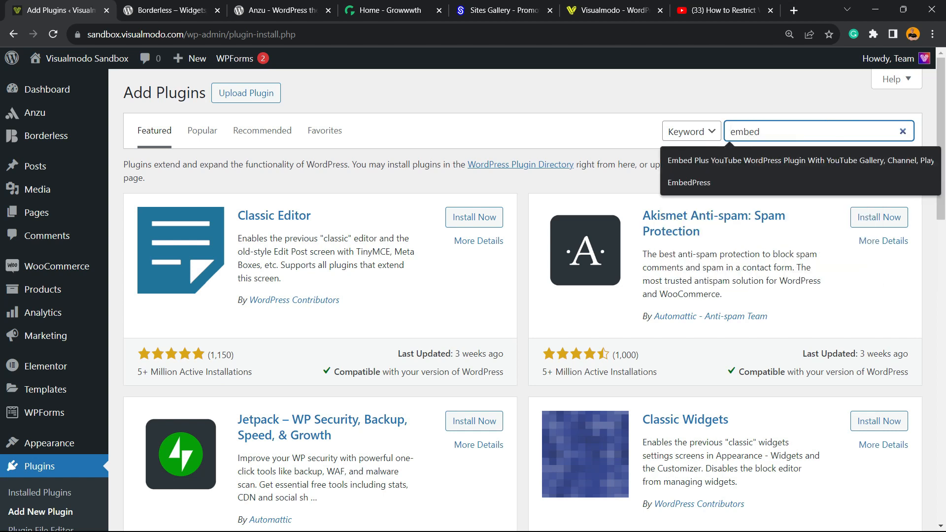
{"action": "key", "text": "Enter"}
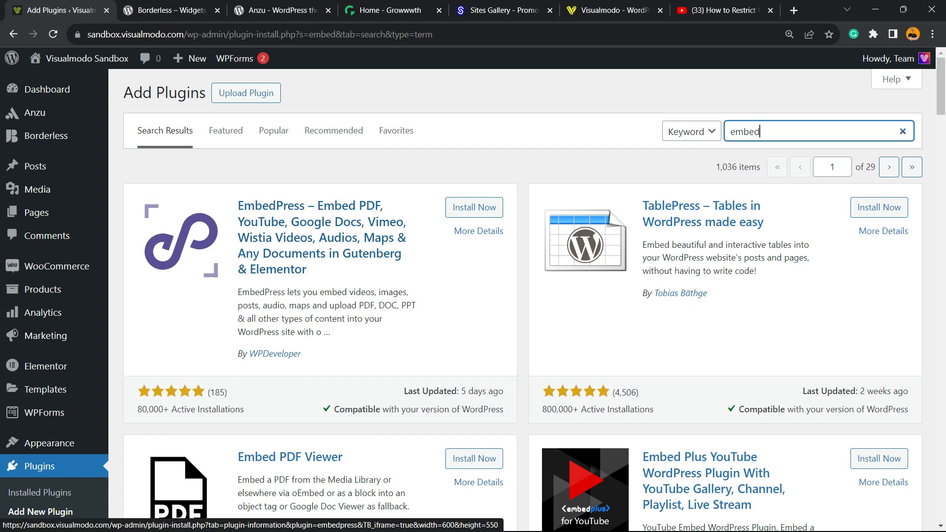
Install and activate EmbedPress, dismiss its sale promotion and check the YouTube tutorial.
{"action": "left_click", "coordinate": [474, 207]}
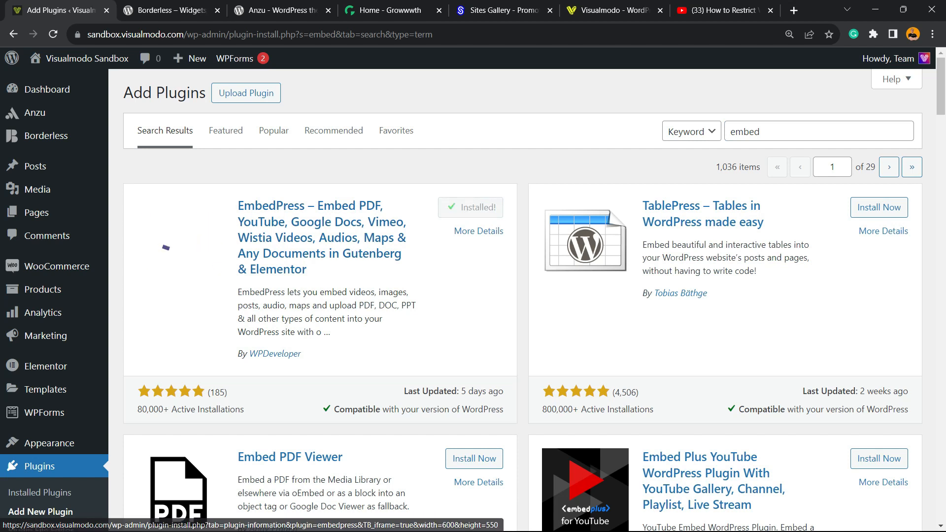
{"action": "left_click", "coordinate": [469, 207]}
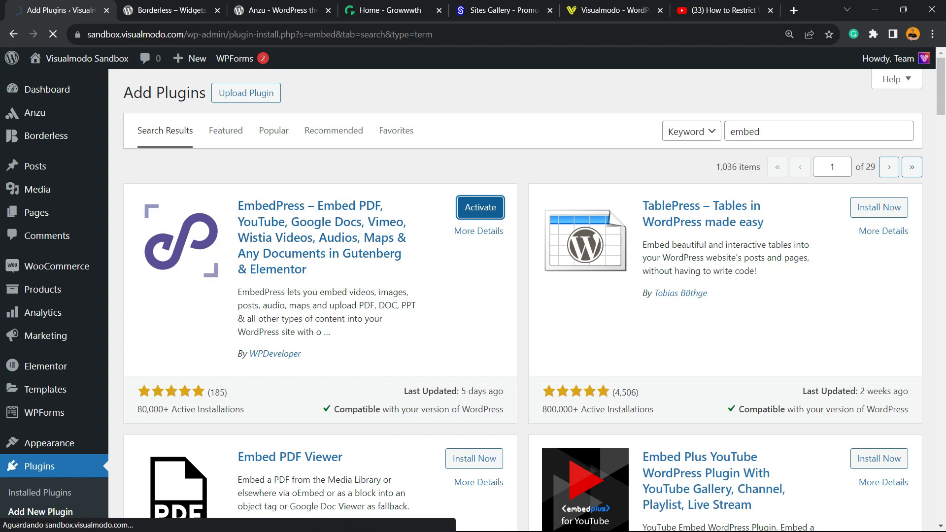
{"action": "left_click", "coordinate": [480, 207]}
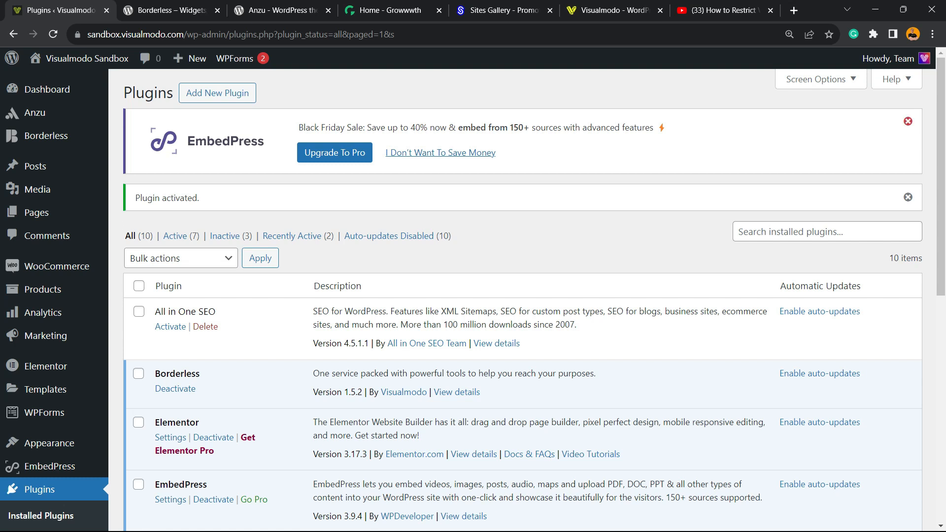
{"action": "left_click", "coordinate": [907, 120]}
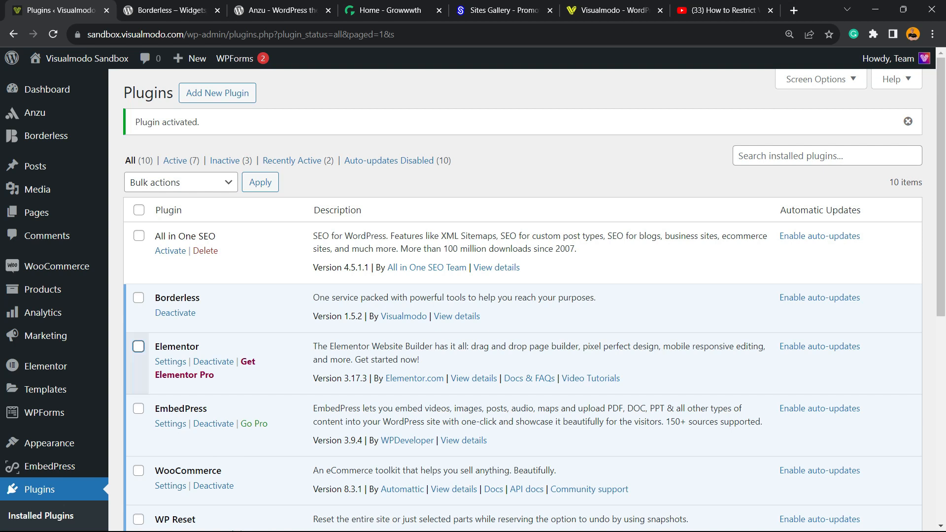
{"action": "scroll", "scroll_direction": "down", "scroll_amount": 3}
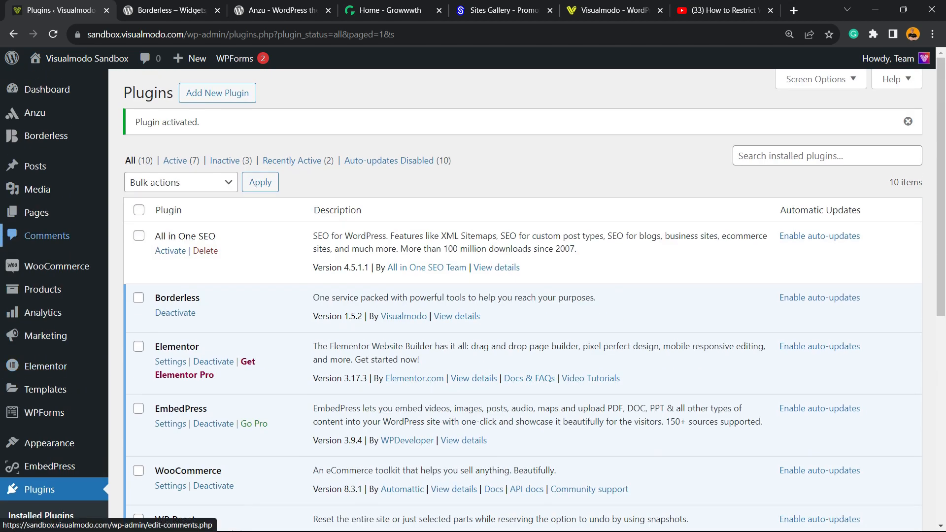
{"action": "left_click", "coordinate": [718, 10]}
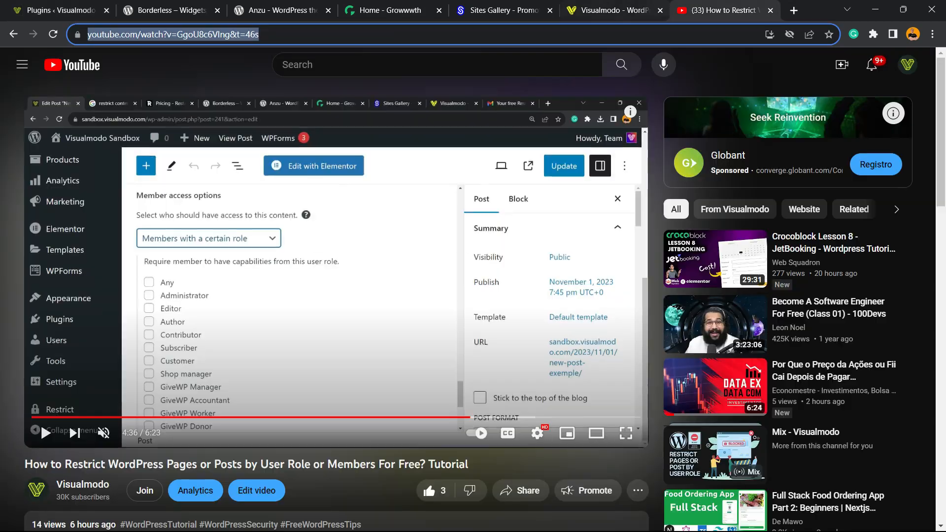
{"action": "left_click", "coordinate": [57, 10]}
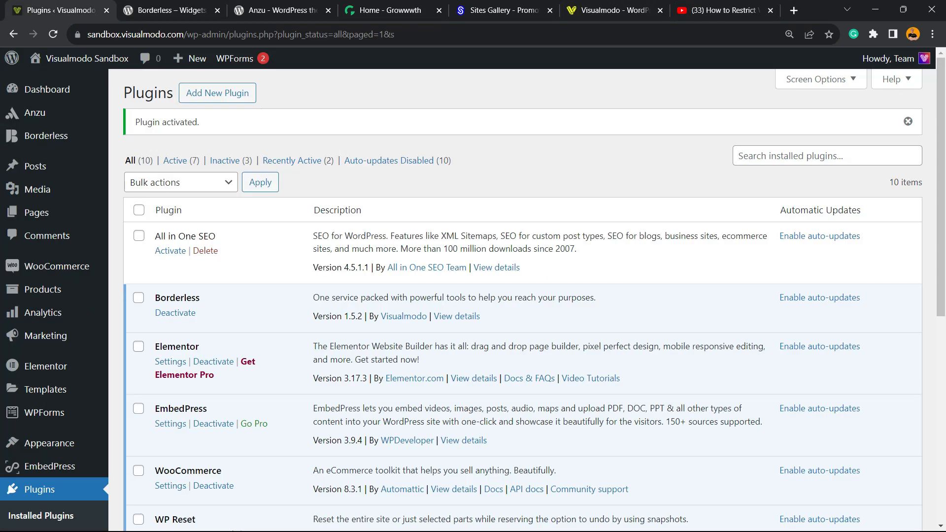
{"action": "mouse_move", "coordinate": [34, 166]}
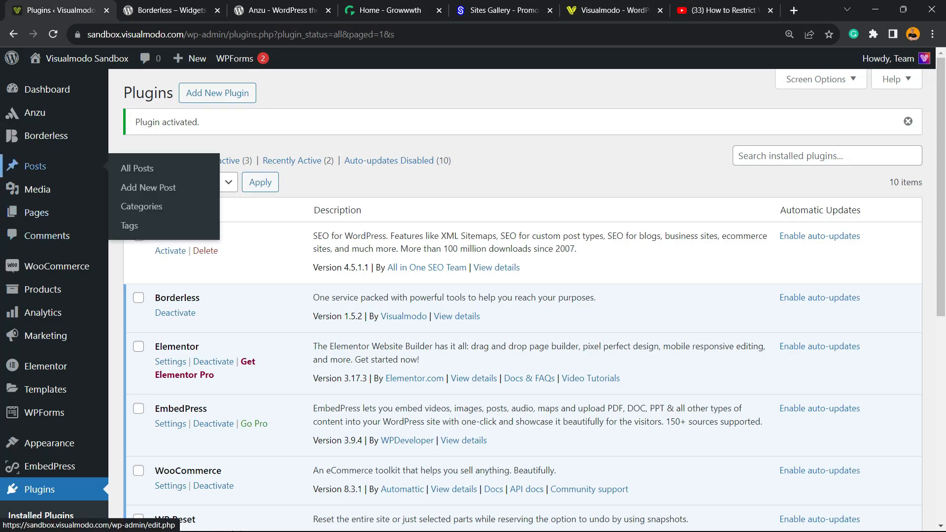
Open New Post Exemple for editing from the All Posts list.
{"action": "left_click", "coordinate": [137, 168]}
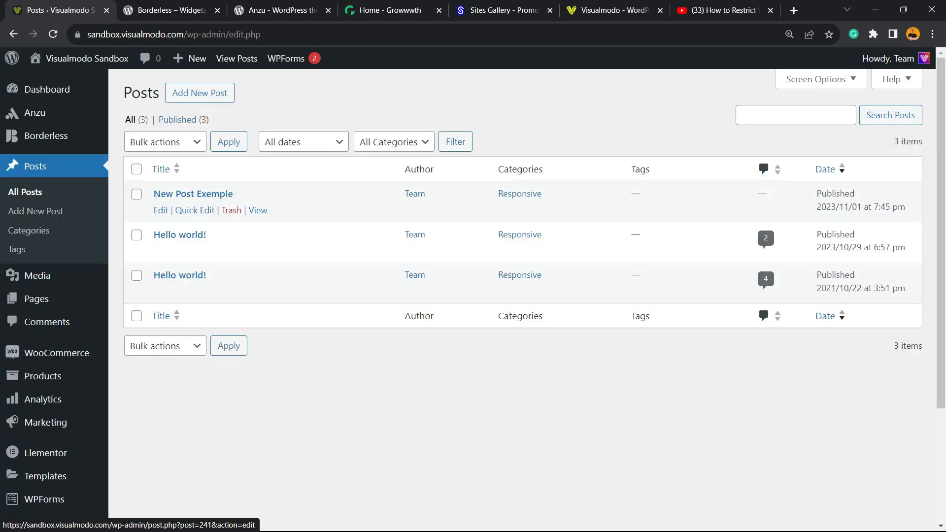
{"action": "left_click", "coordinate": [192, 194]}
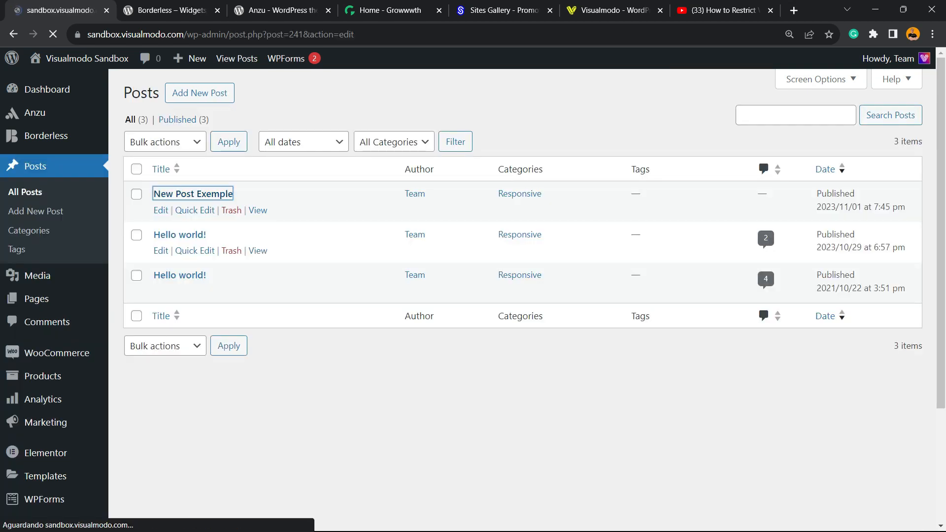
{"action": "left_click", "coordinate": [192, 193]}
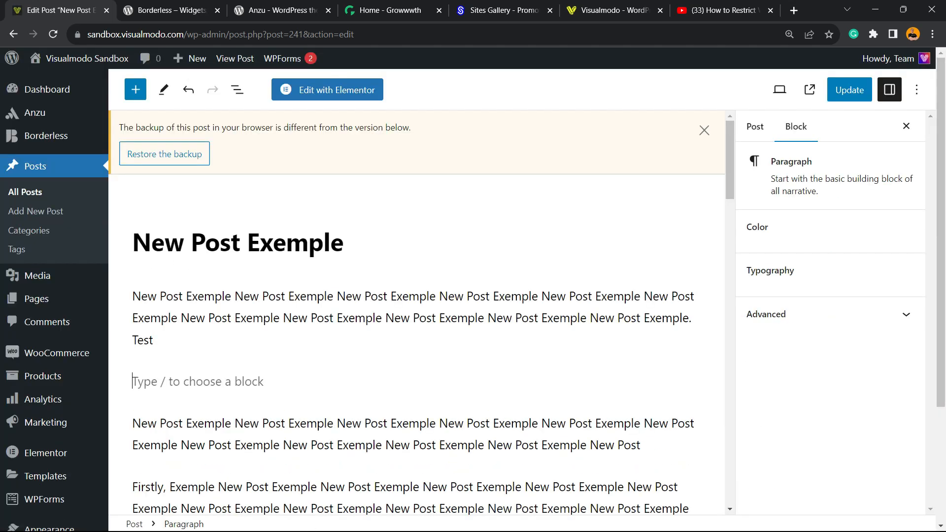
Search for 'em' in the block inserter below the opening paragraph to list EmbedPress blocks.
{"action": "left_click", "coordinate": [756, 227]}
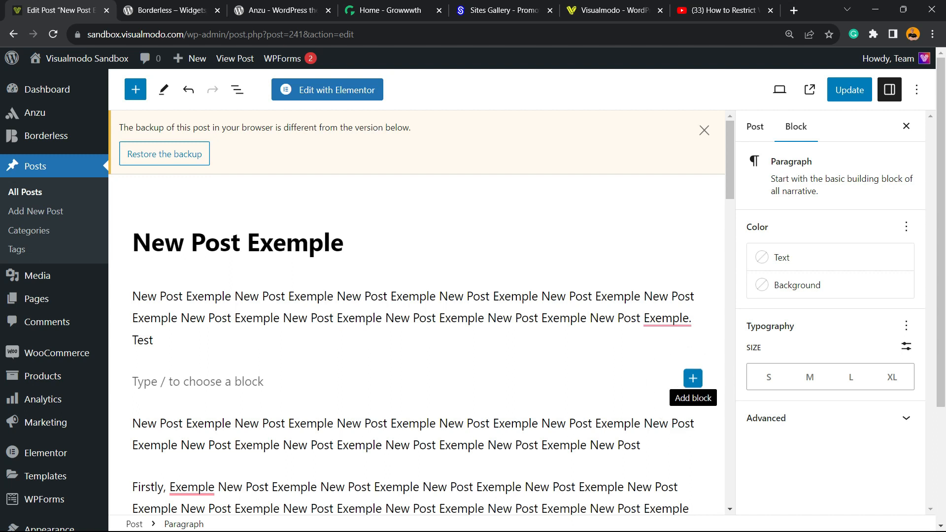
{"action": "left_click", "coordinate": [693, 379]}
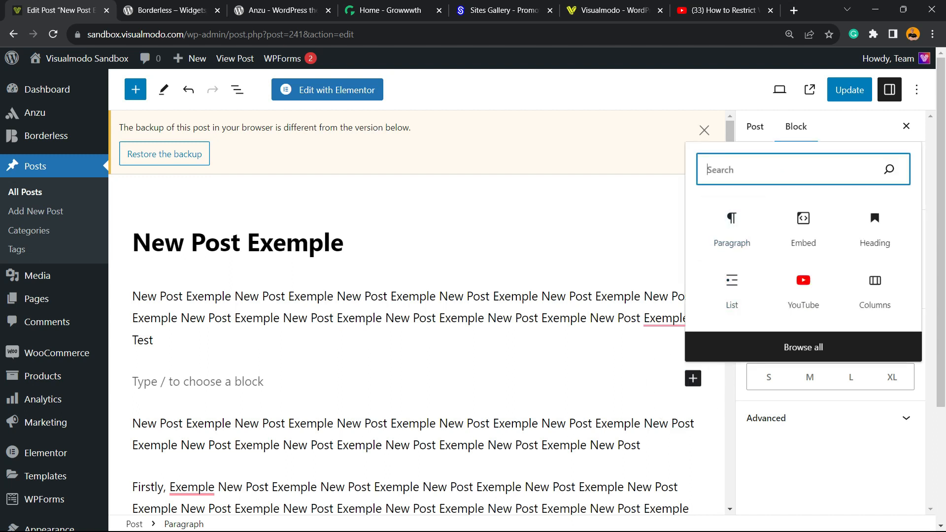
{"action": "type", "text": "e"}
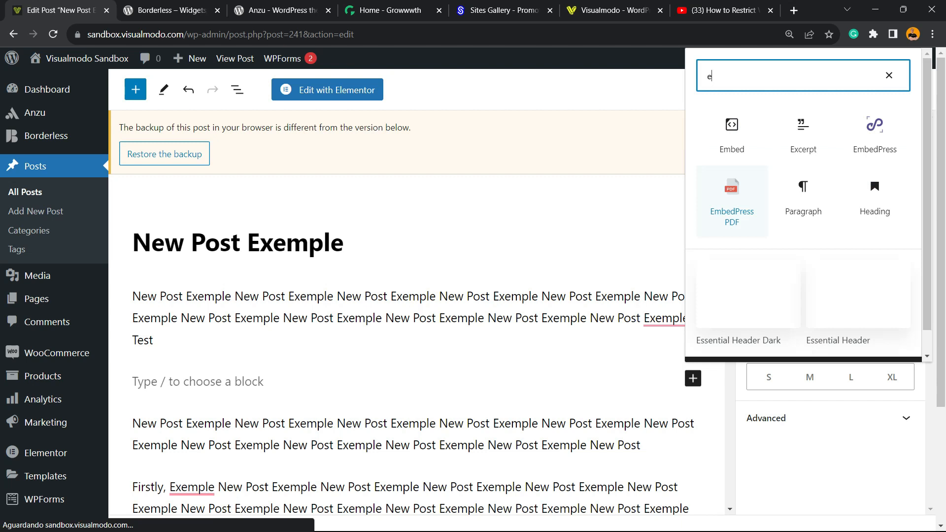
{"action": "type", "text": "m"}
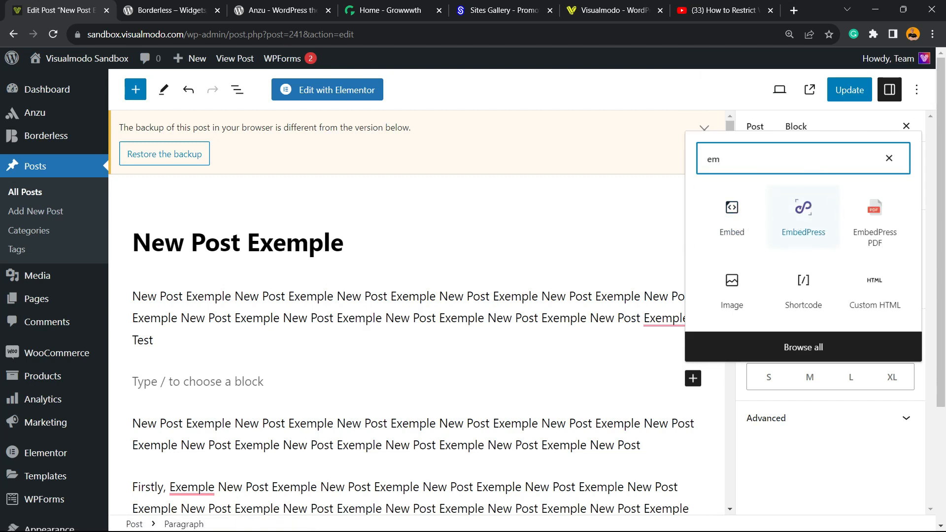
{"action": "left_click", "coordinate": [803, 216]}
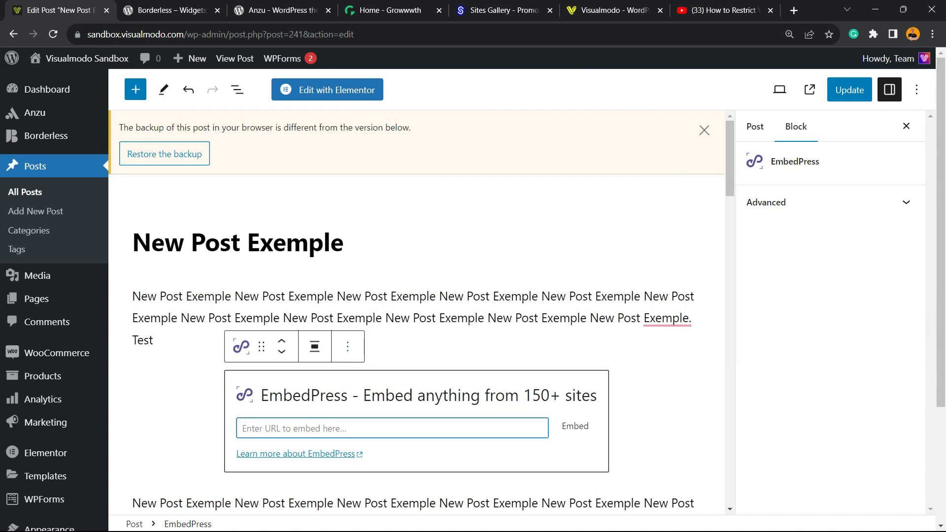
{"action": "type", "text": "https://www.youtube.com/watch?v=GgoU8c6VIng&t=46s"}
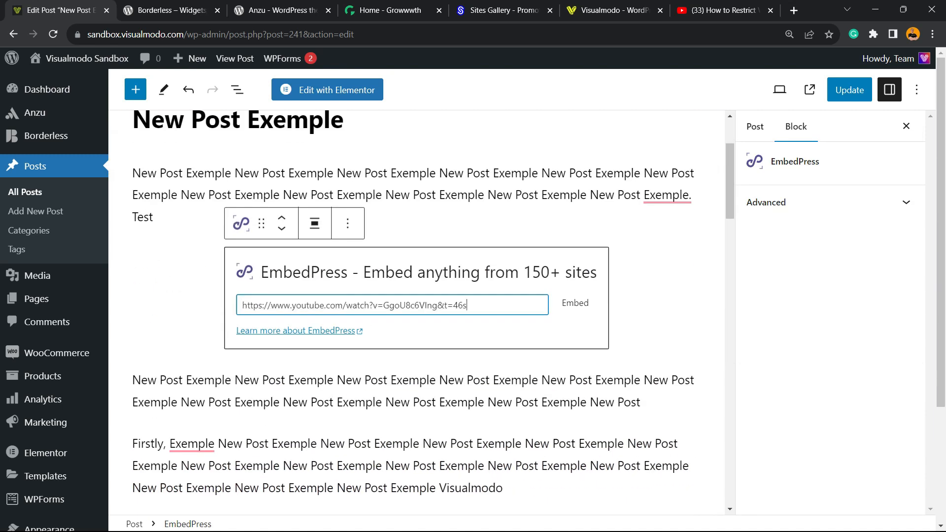
{"action": "key", "text": "Backspace"}
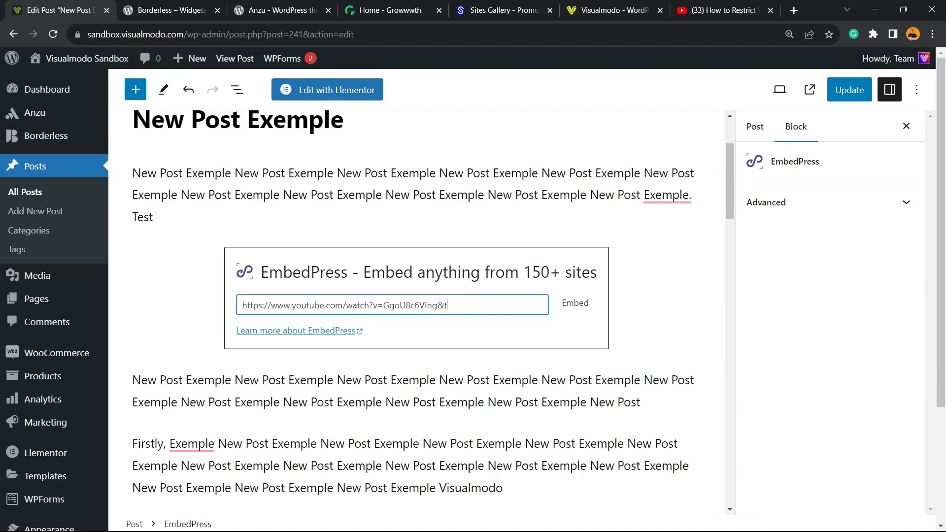
{"action": "left_click", "coordinate": [573, 302]}
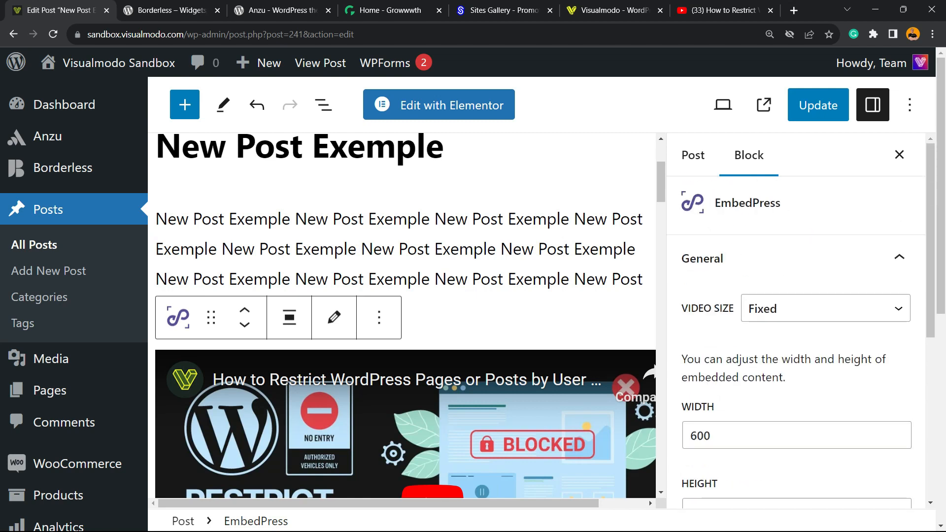
Try the Responsive video size, return it to Fixed and expand Video Controls.
{"action": "left_click", "coordinate": [823, 308]}
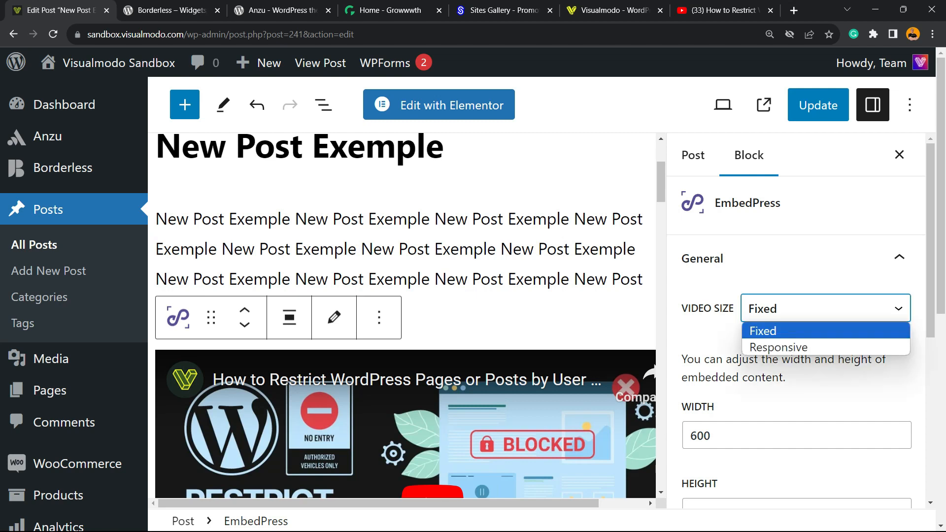
{"action": "left_click", "coordinate": [779, 347]}
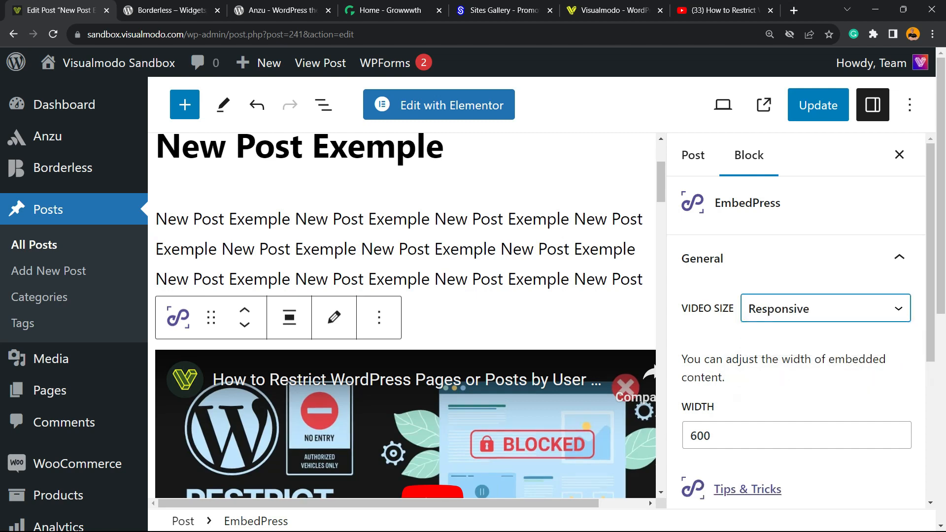
{"action": "left_click", "coordinate": [824, 309]}
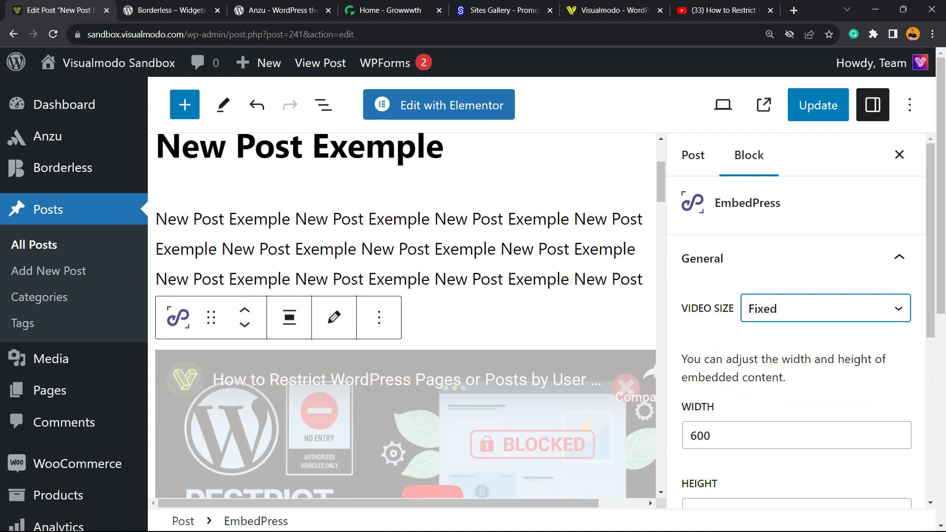
{"action": "left_click", "coordinate": [824, 309]}
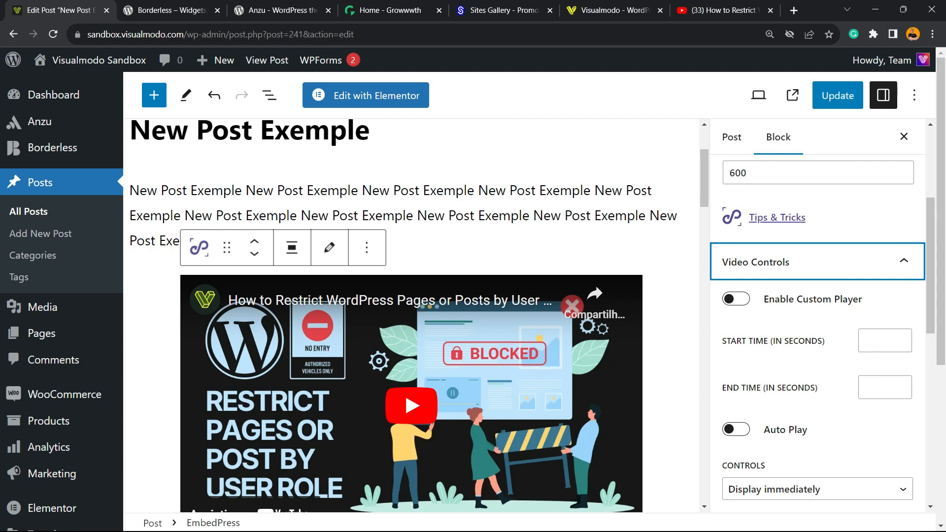
Enable the custom player and dismiss the Premium upgrade notice.
{"action": "left_click", "coordinate": [735, 299]}
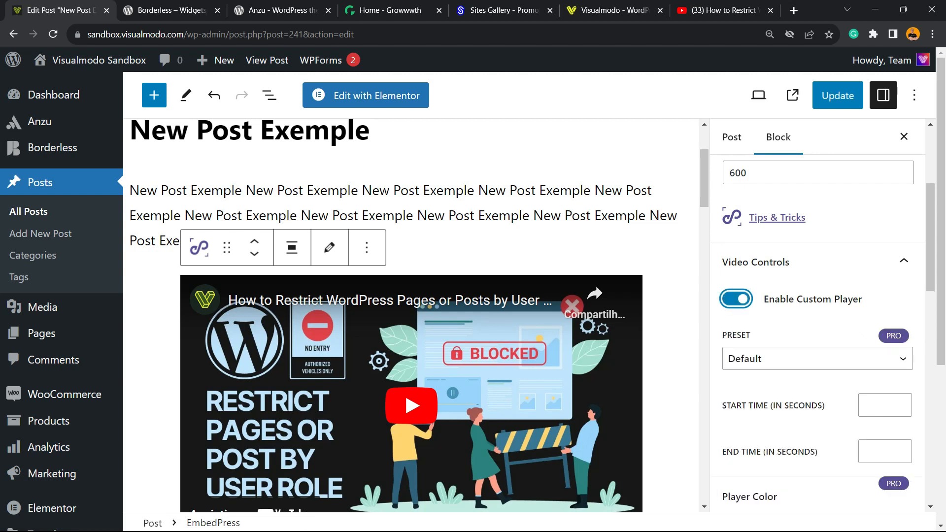
{"action": "left_click", "coordinate": [411, 406]}
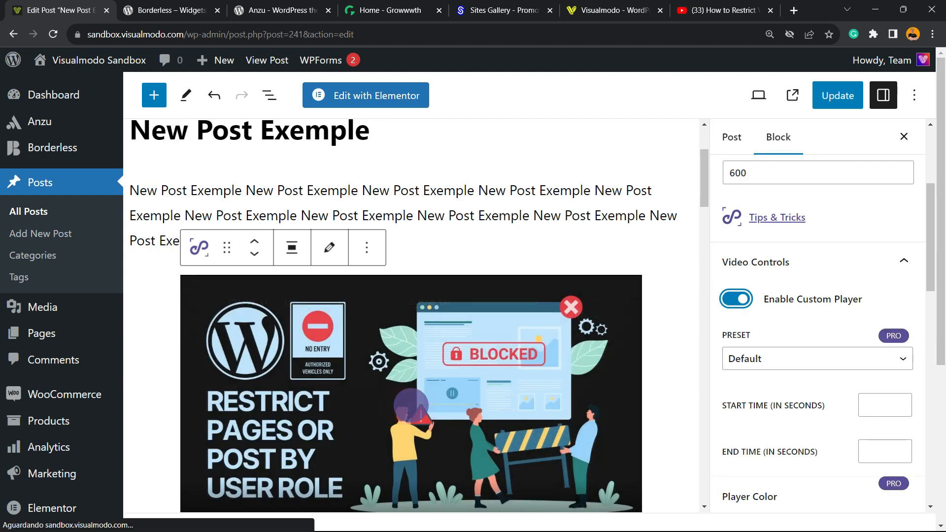
{"action": "scroll", "scroll_direction": "down", "scroll_amount": 3}
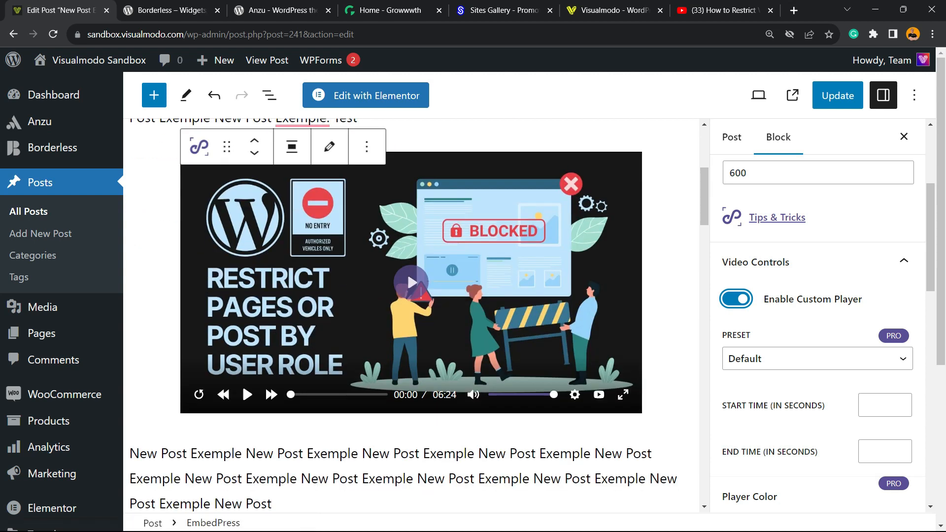
{"action": "scroll", "scroll_direction": "down", "scroll_amount": 3}
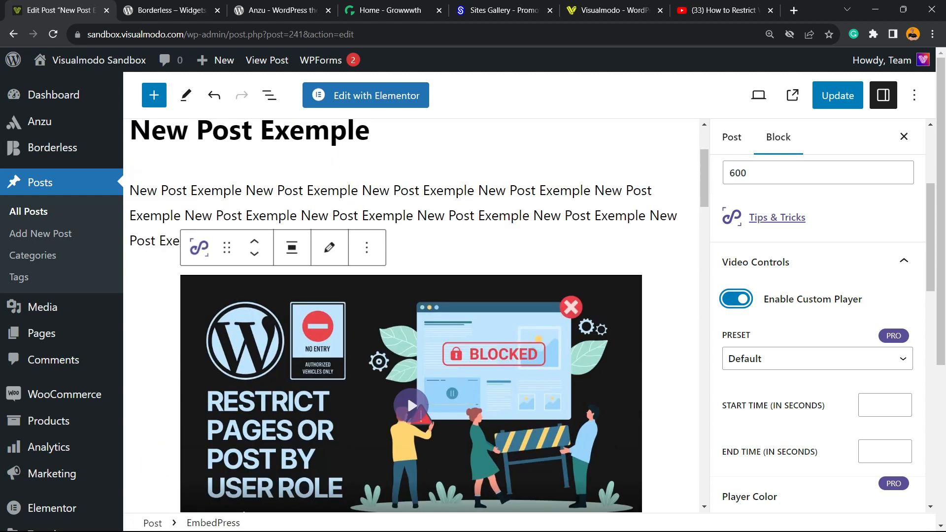
{"action": "scroll", "scroll_direction": "down", "scroll_amount": 3}
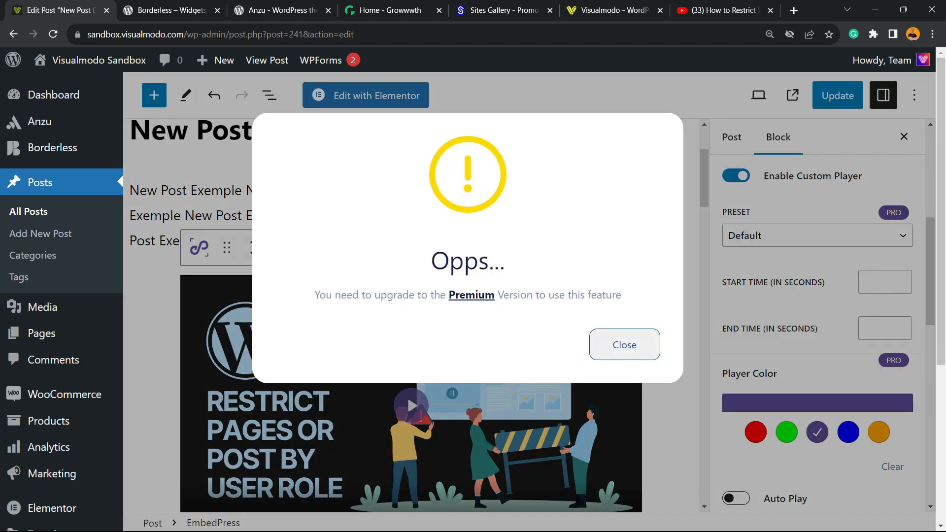
{"action": "left_click", "coordinate": [623, 345]}
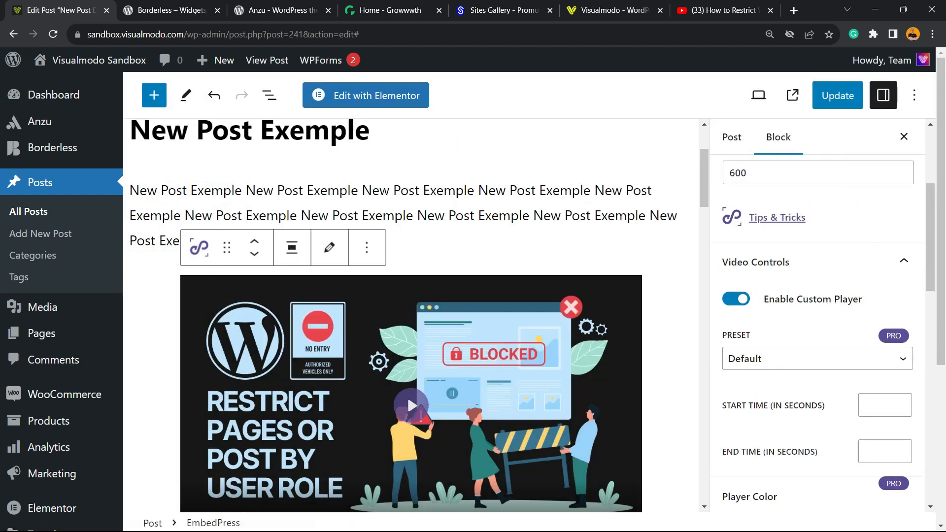
Toggle Auto Play on, then leave it off.
{"action": "scroll", "scroll_direction": "down", "scroll_amount": 3}
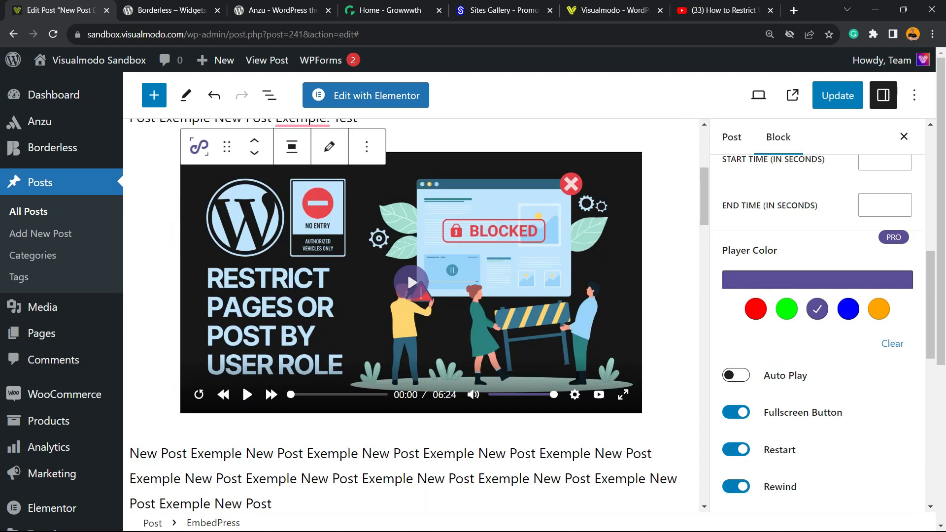
{"action": "scroll", "scroll_direction": "down", "scroll_amount": 3}
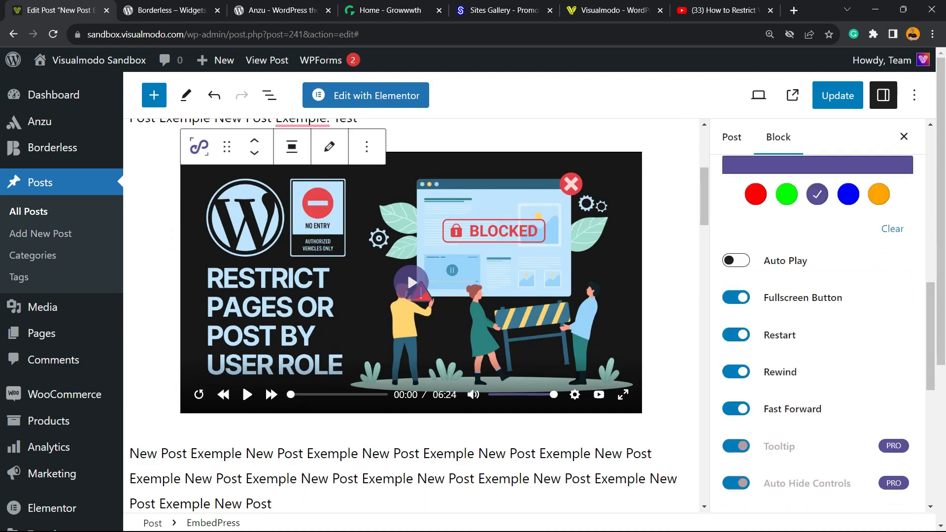
{"action": "left_click", "coordinate": [735, 260]}
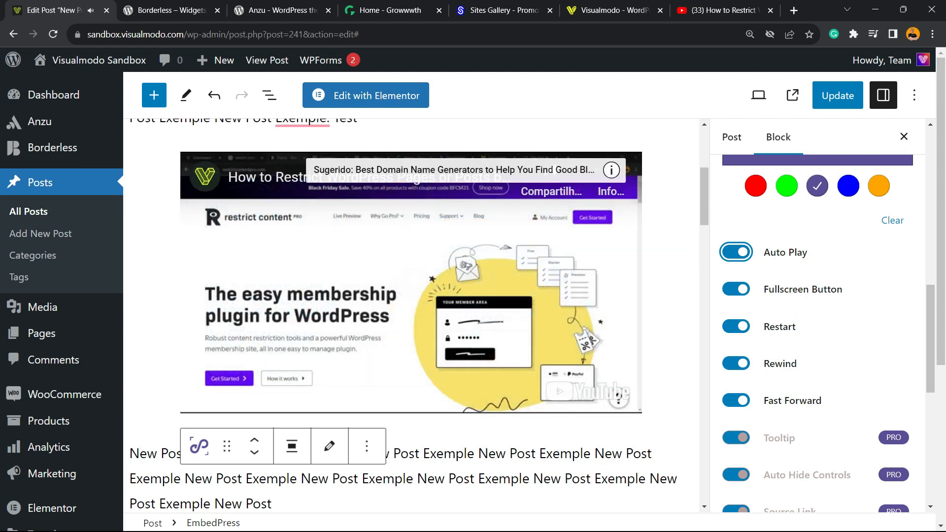
{"action": "left_click", "coordinate": [735, 252]}
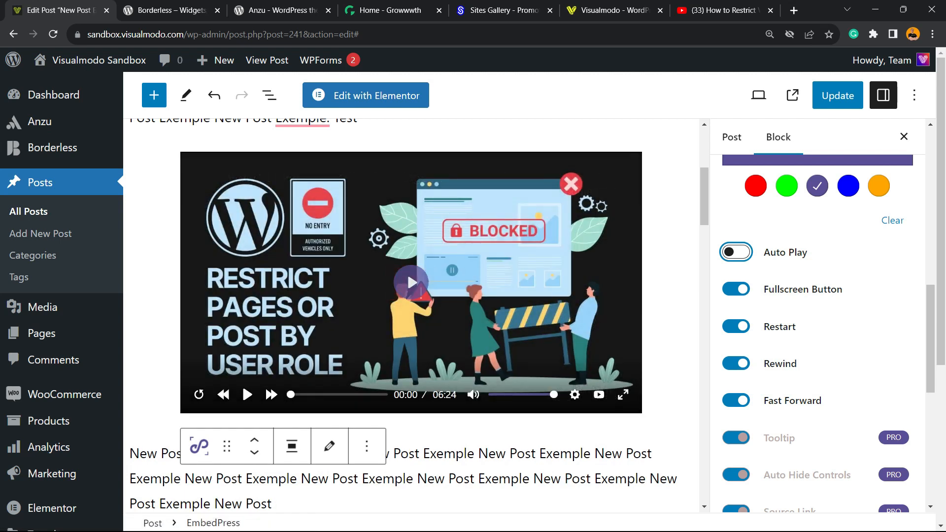
Toggle Related Videos off, then leave it on.
{"action": "scroll", "scroll_direction": "down", "scroll_amount": 3}
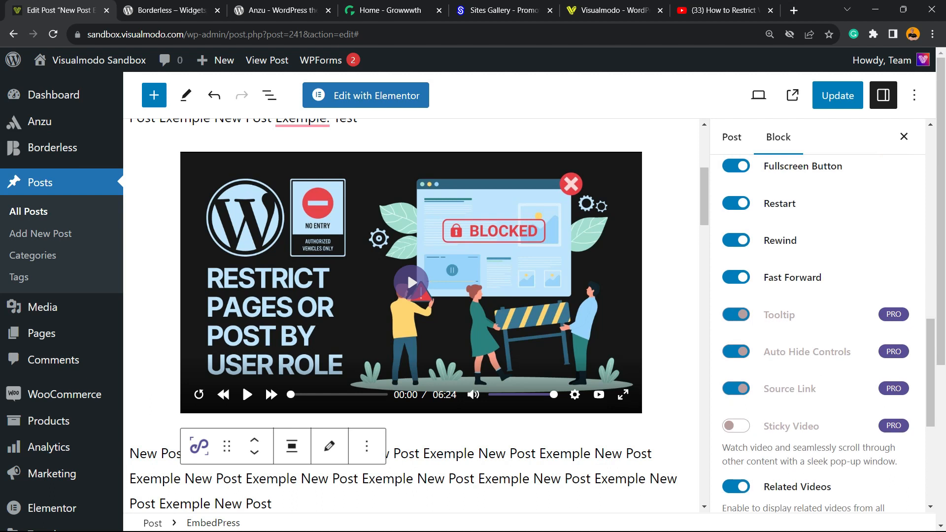
{"action": "scroll", "scroll_direction": "down", "scroll_amount": 3}
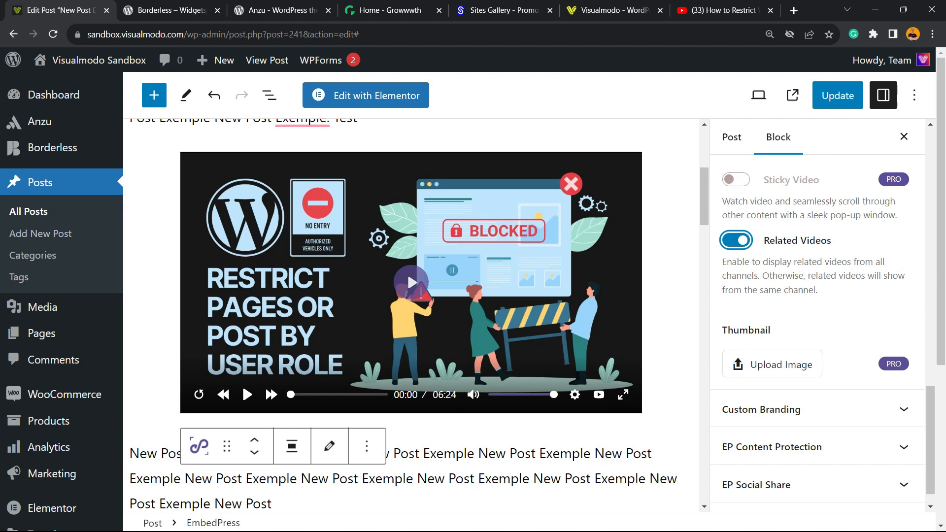
{"action": "left_click", "coordinate": [736, 241]}
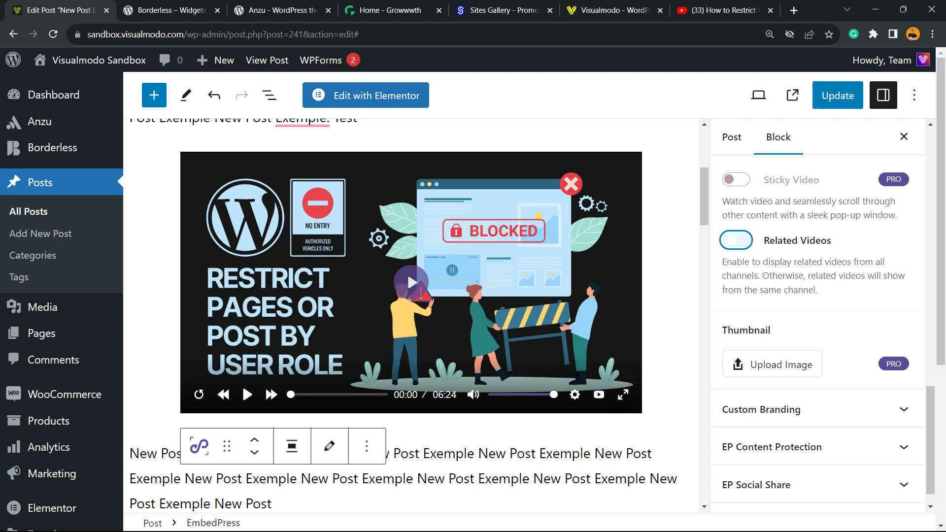
{"action": "left_click", "coordinate": [735, 240]}
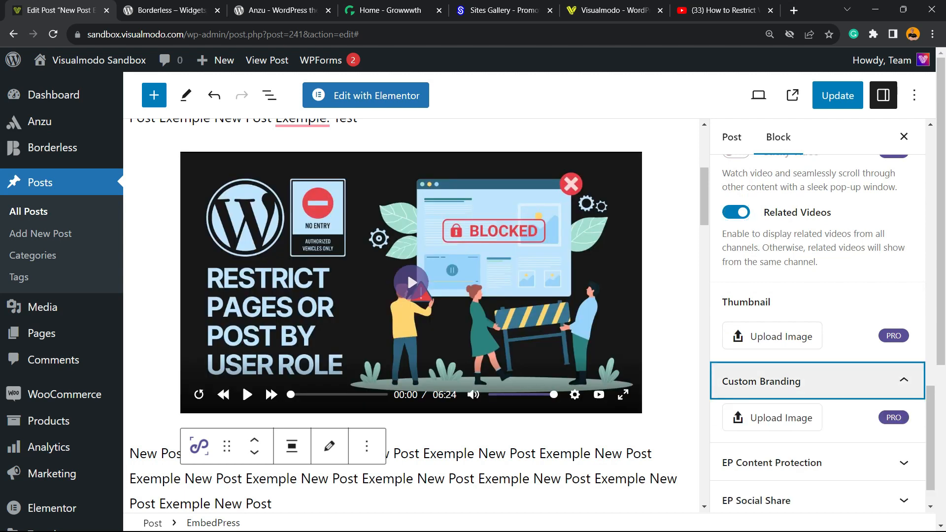
Enable EP Social Share on the embedded video.
{"action": "scroll", "scroll_direction": "down", "scroll_amount": 3}
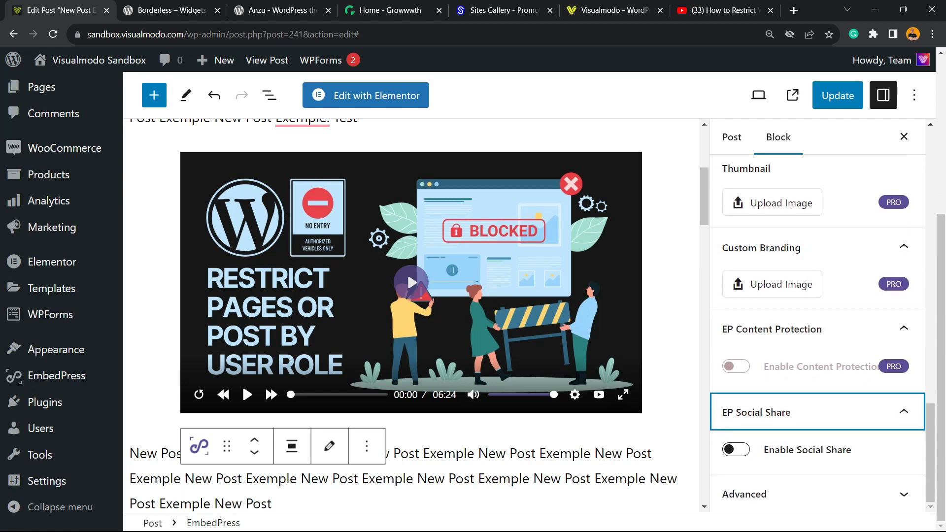
{"action": "left_click", "coordinate": [735, 449]}
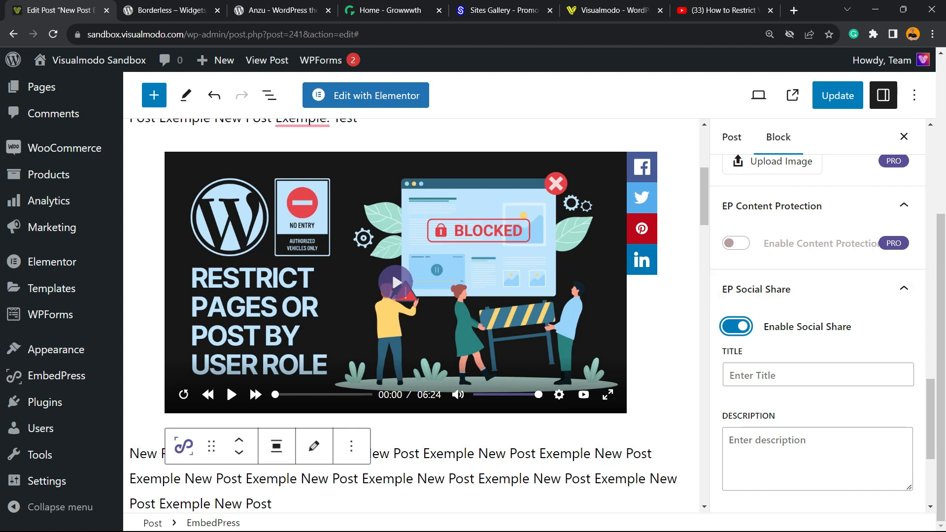
Try Bottom and Right share button positions, then set the position to Left.
{"action": "scroll", "scroll_direction": "down", "scroll_amount": 3}
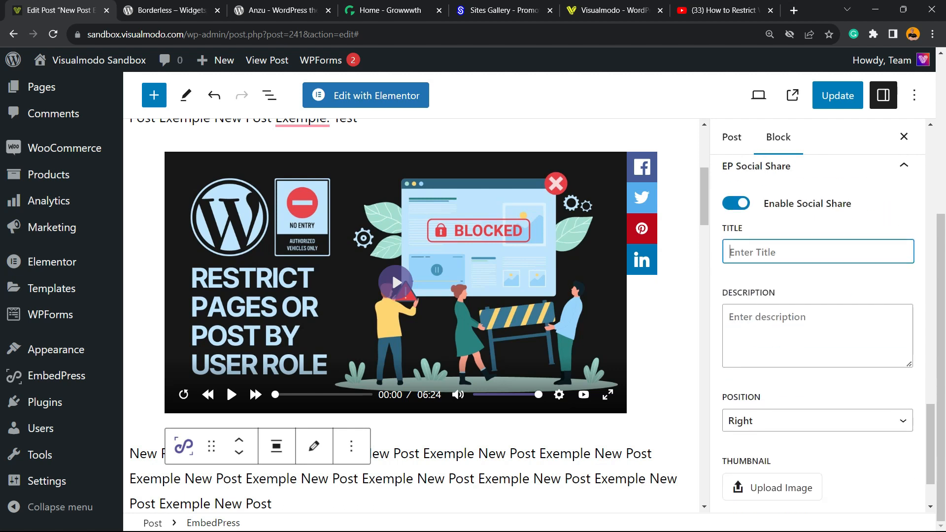
{"action": "left_click", "coordinate": [815, 335]}
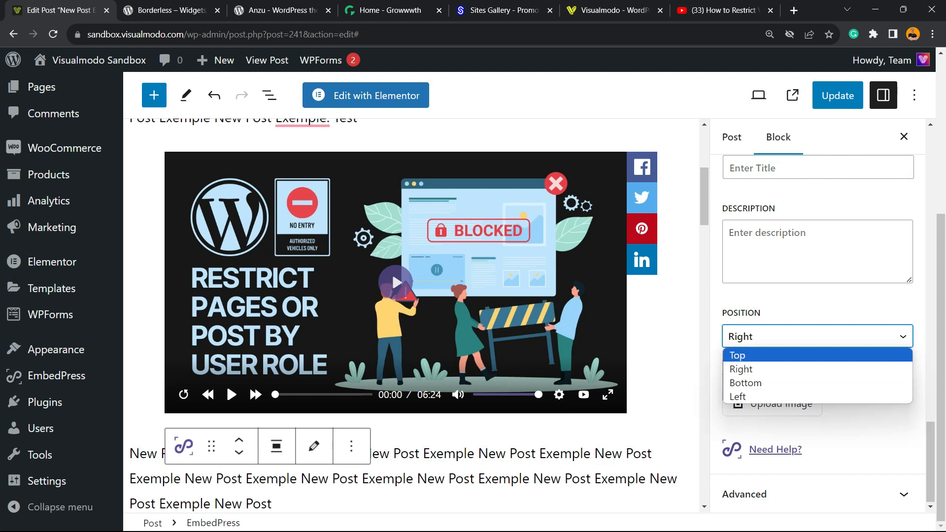
{"action": "left_click", "coordinate": [745, 383]}
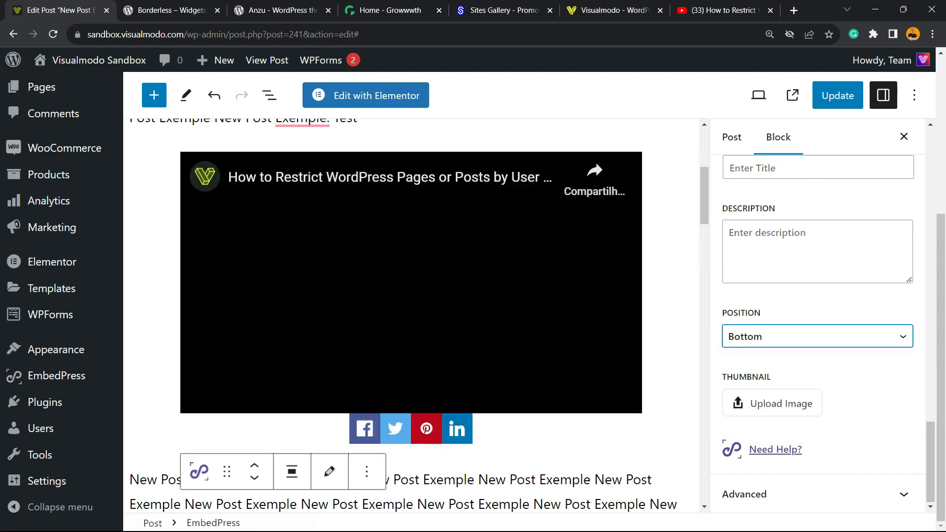
{"action": "left_click", "coordinate": [816, 336]}
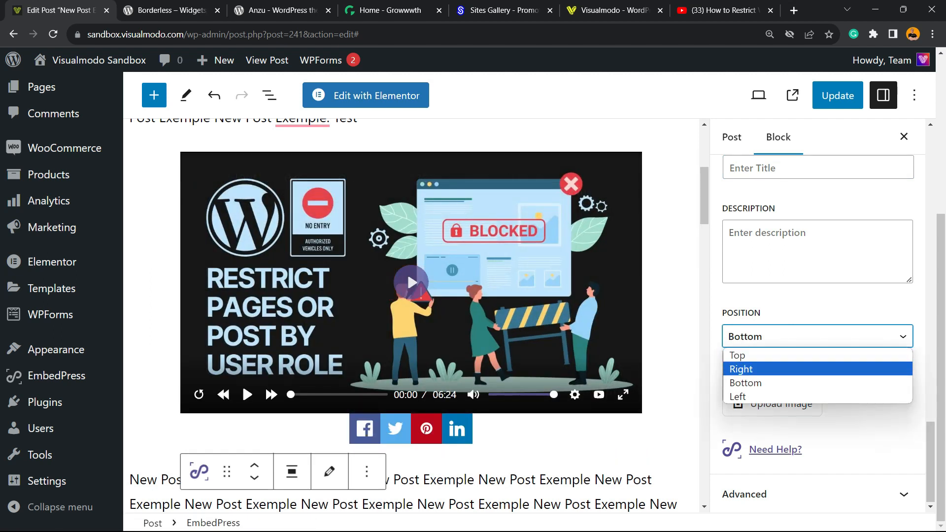
{"action": "left_click", "coordinate": [741, 369]}
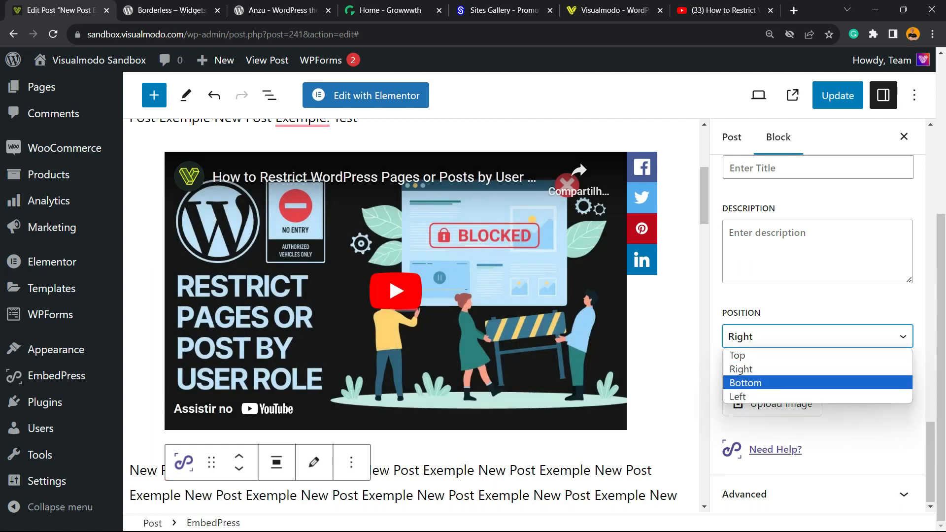
{"action": "left_click", "coordinate": [738, 396]}
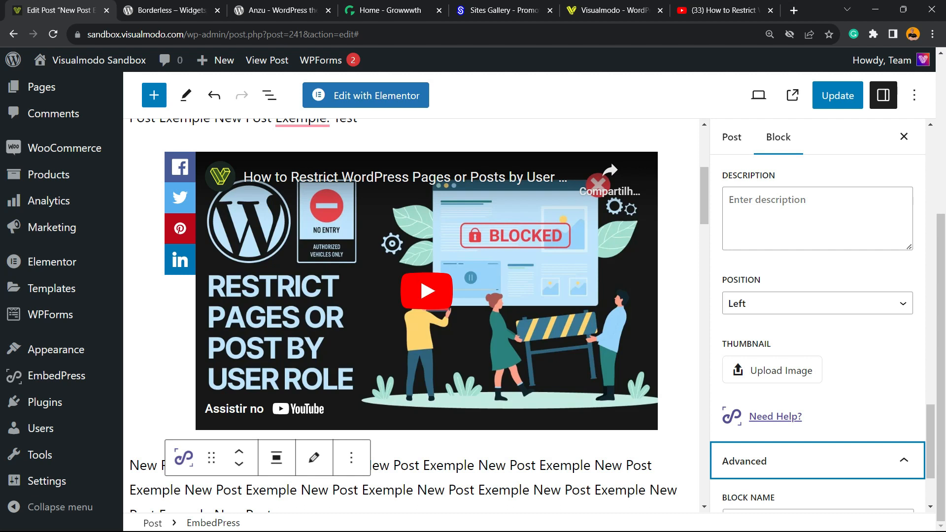
{"action": "mouse_move", "coordinate": [57, 375]}
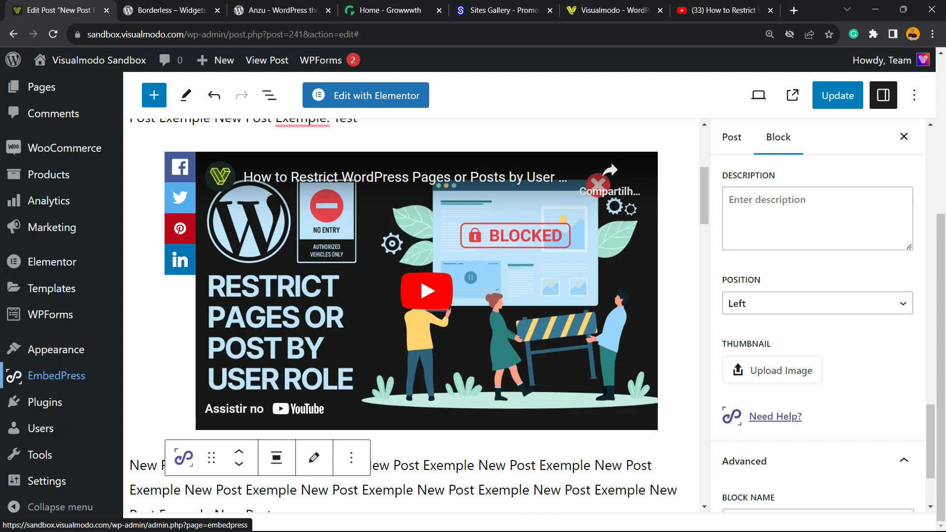
Leave the editor for EmbedPress General settings and point out the iFrame Width and Height fields.
{"action": "left_click", "coordinate": [57, 376]}
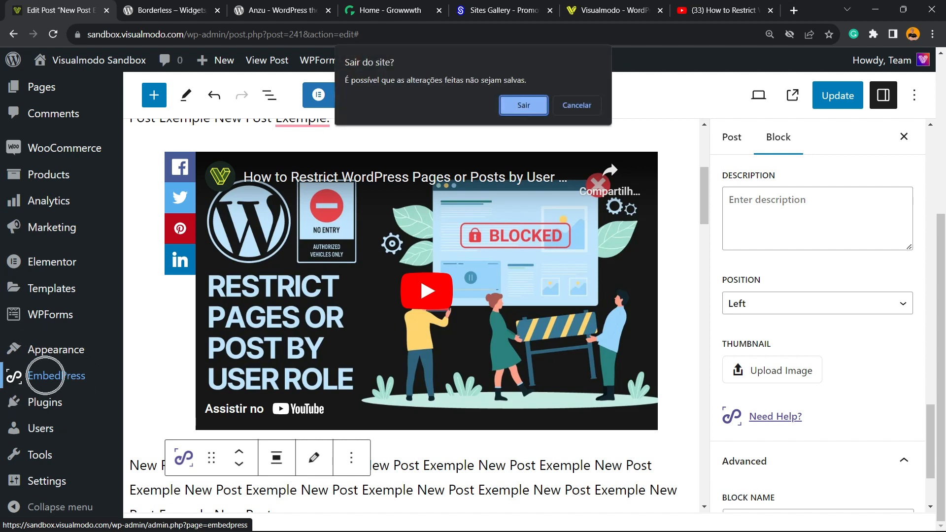
{"action": "left_click", "coordinate": [522, 105]}
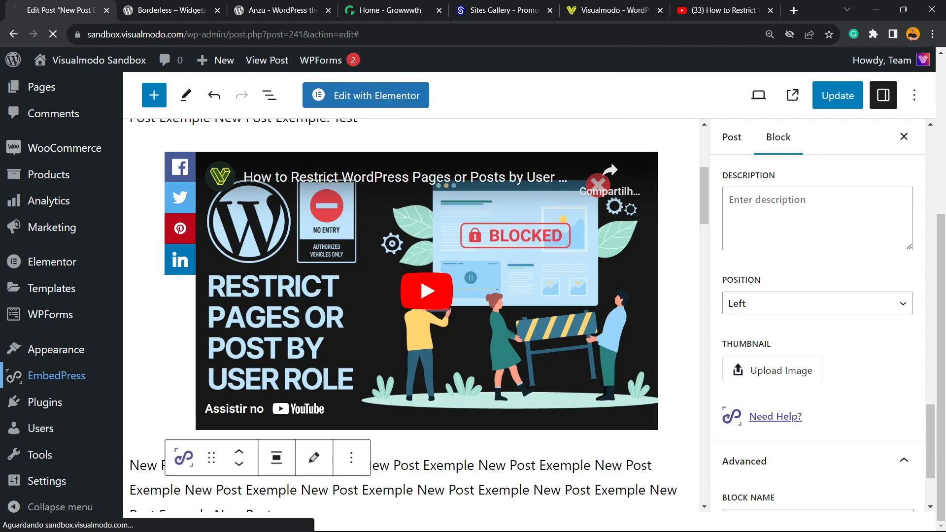
{"action": "left_click", "coordinate": [57, 376]}
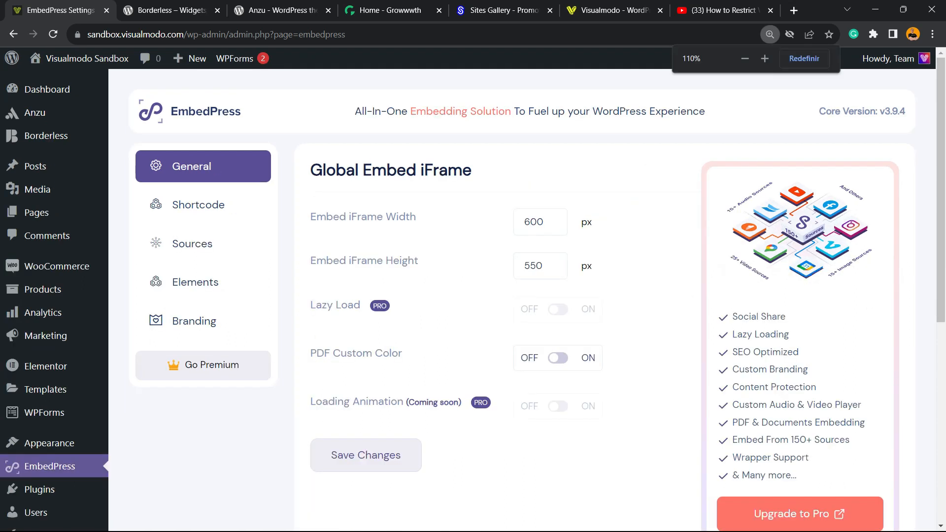
{"action": "double_click", "coordinate": [363, 216]}
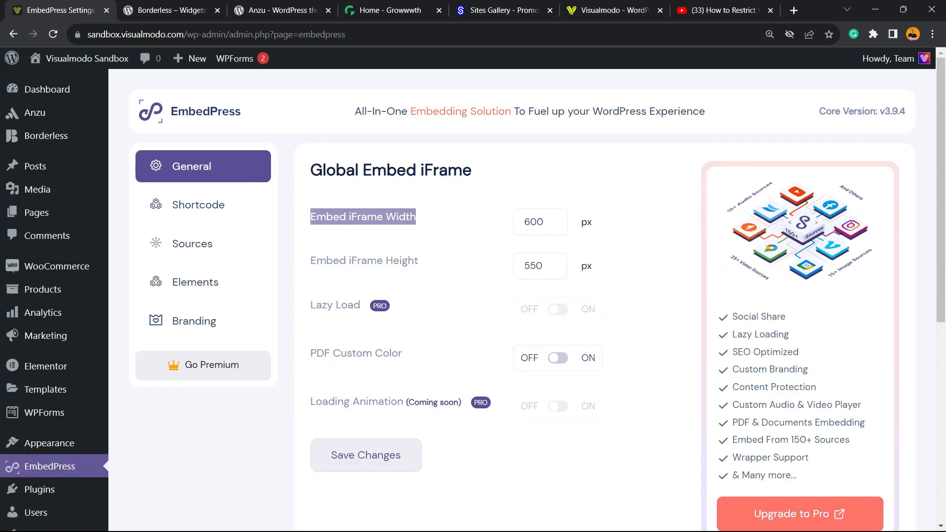
{"action": "double_click", "coordinate": [401, 260]}
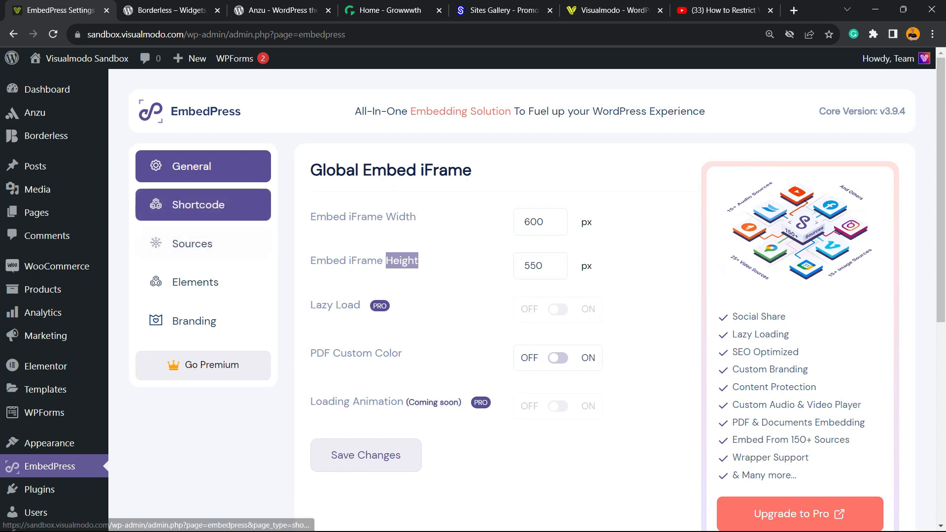
Visit the Shortcode section, then the Sources list of supported embeds.
{"action": "left_click", "coordinate": [198, 204]}
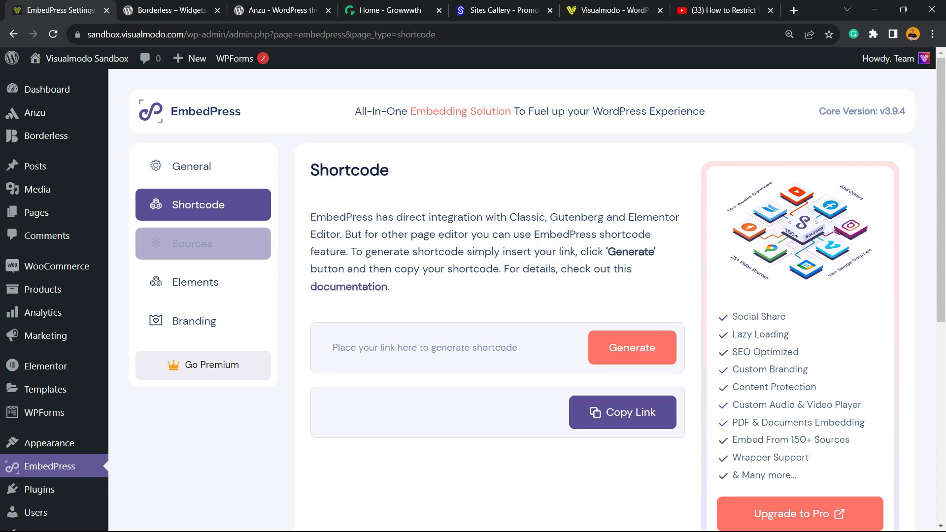
{"action": "left_click", "coordinate": [202, 244]}
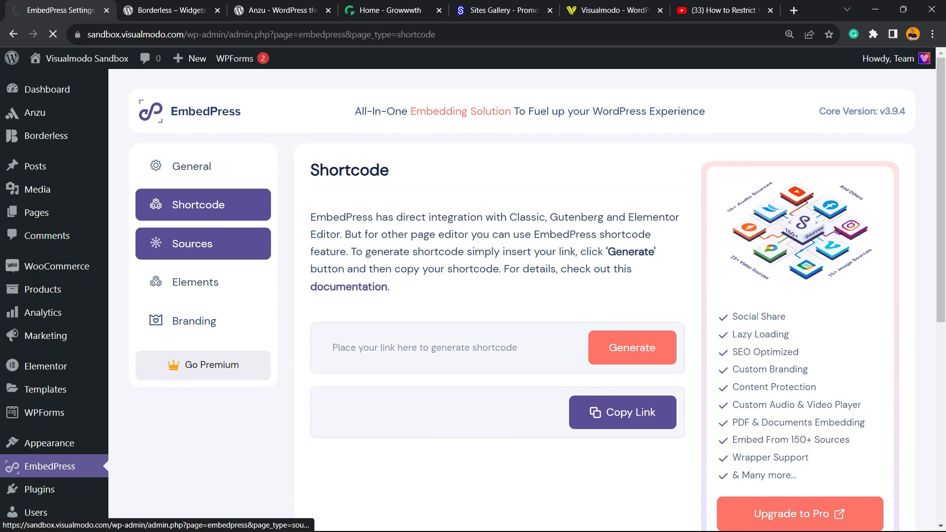
{"action": "left_click", "coordinate": [193, 244]}
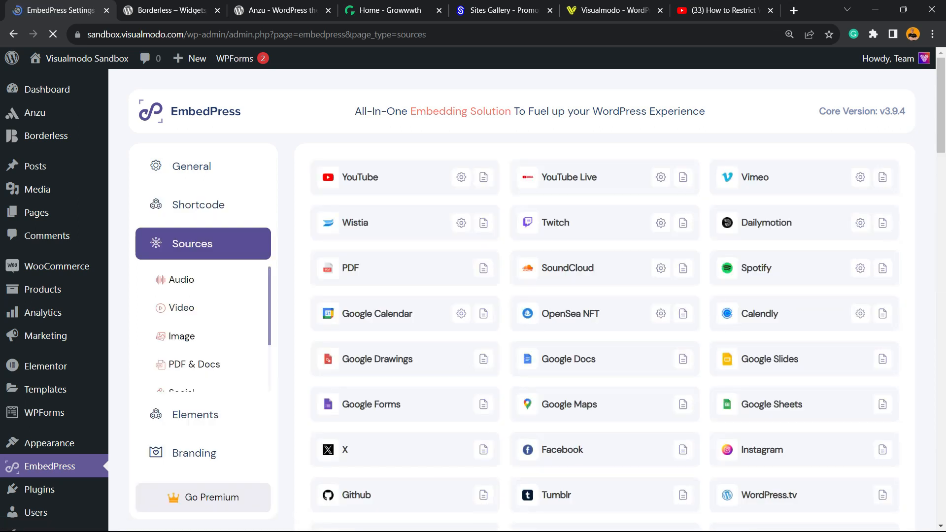
Scroll through the full Sources grid and back to the top toward the YouTube card.
{"action": "scroll", "scroll_direction": "down", "scroll_amount": 3}
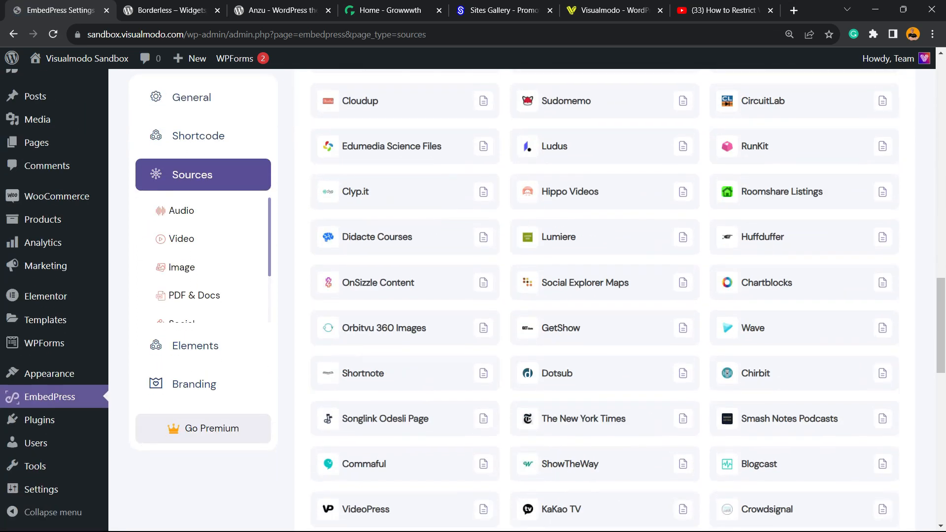
{"action": "scroll", "scroll_direction": "down", "scroll_amount": 3}
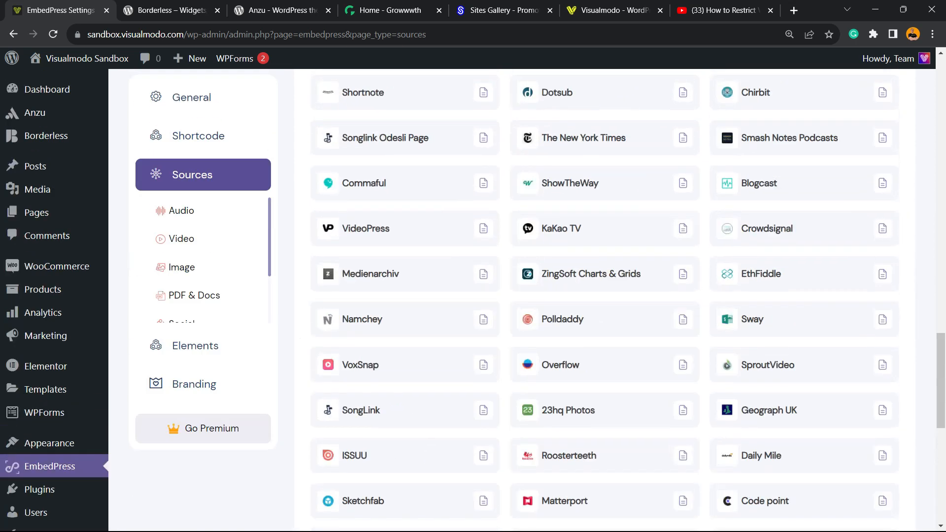
{"action": "scroll", "scroll_direction": "down", "scroll_amount": 3}
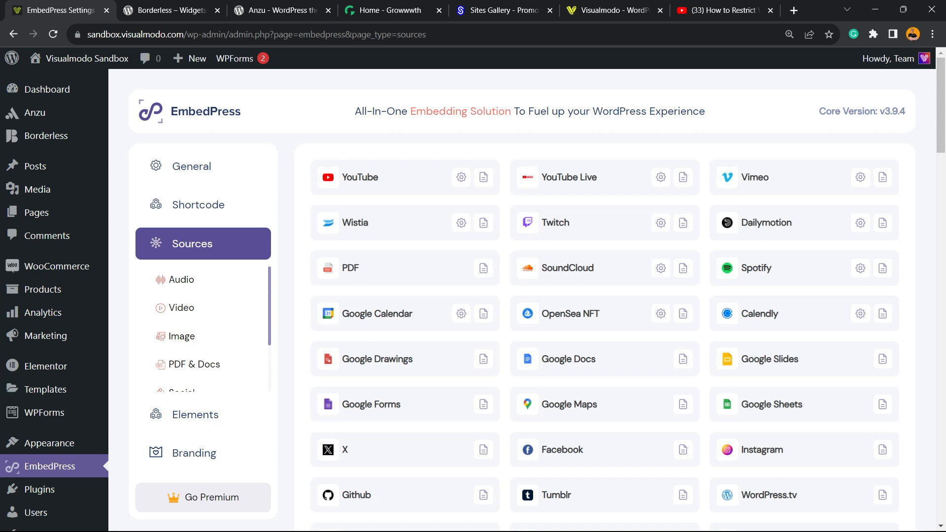
{"action": "scroll", "scroll_direction": "down", "scroll_amount": 3}
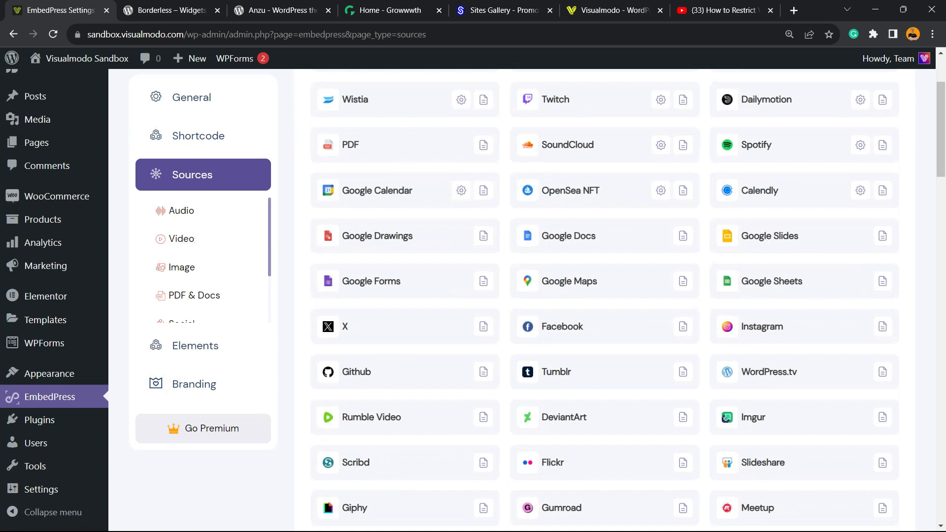
{"action": "scroll", "scroll_direction": "down", "scroll_amount": 3}
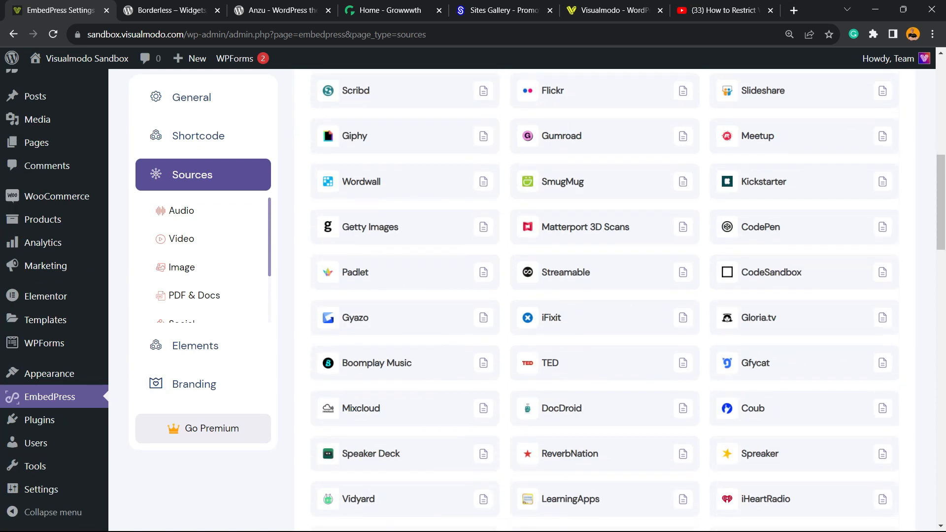
{"action": "scroll", "scroll_direction": "down", "scroll_amount": 3}
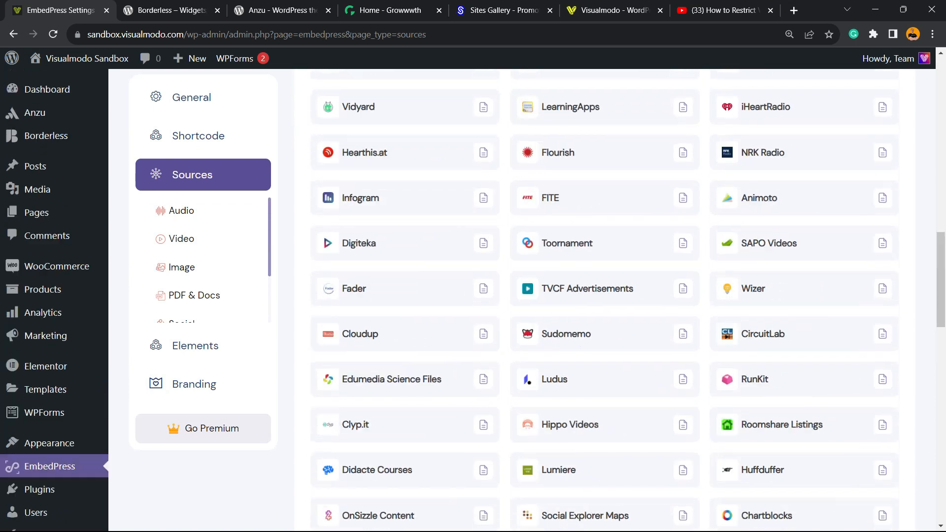
{"action": "scroll", "scroll_direction": "up", "scroll_amount": 3}
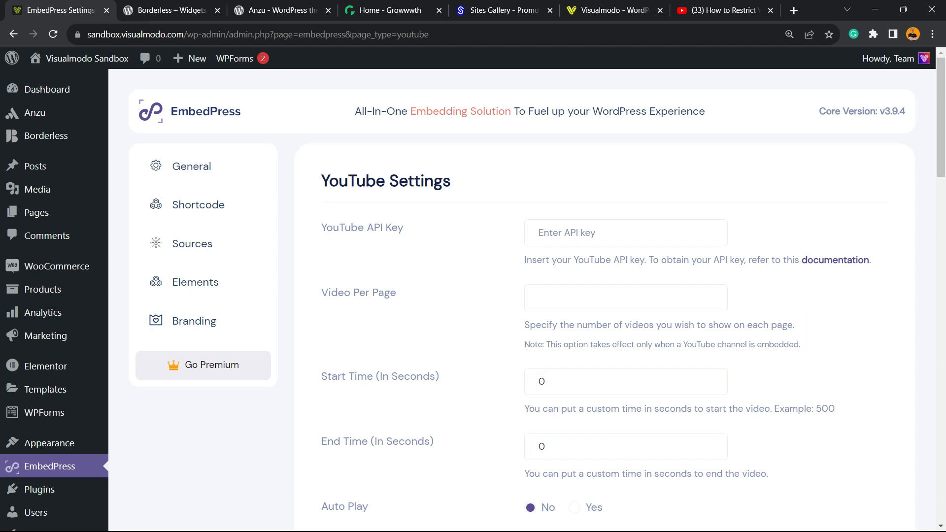
Scroll the EmbedPress YouTube settings down to Subscription Button, then show the Borderless plugin page.
{"action": "scroll", "scroll_direction": "down", "scroll_amount": 3}
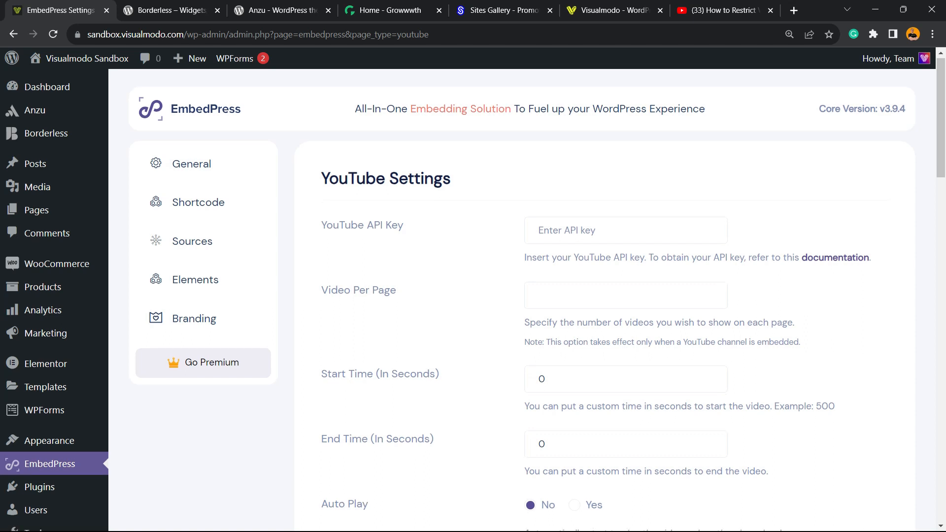
{"action": "scroll", "scroll_direction": "down", "scroll_amount": 3}
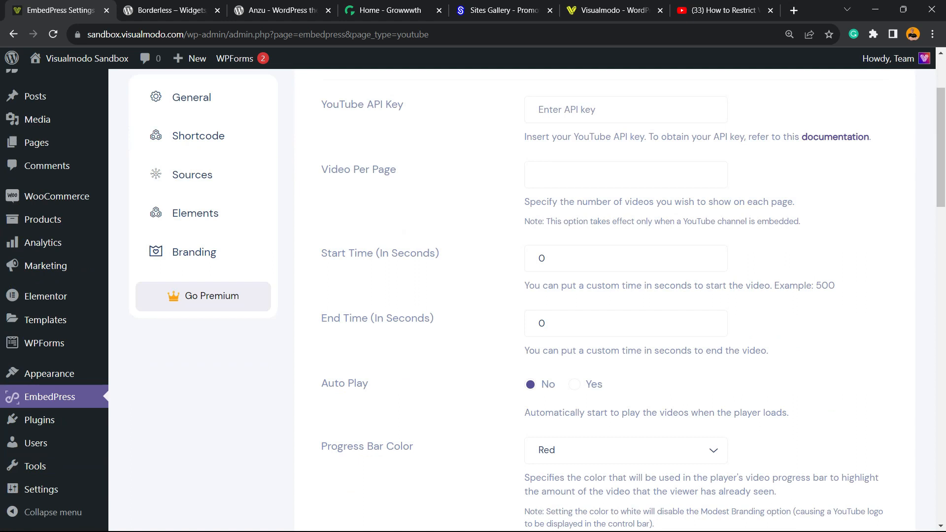
{"action": "scroll", "scroll_direction": "down", "scroll_amount": 3}
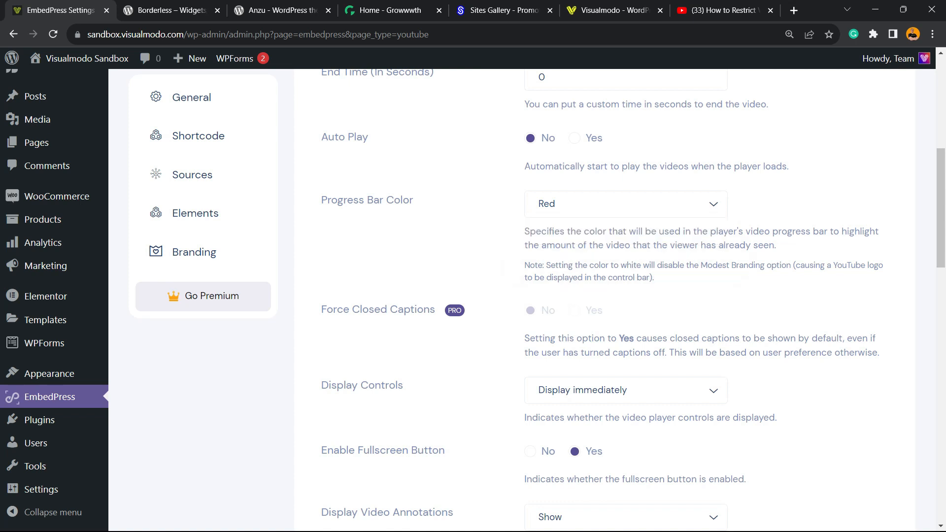
{"action": "scroll", "scroll_direction": "down", "scroll_amount": 3}
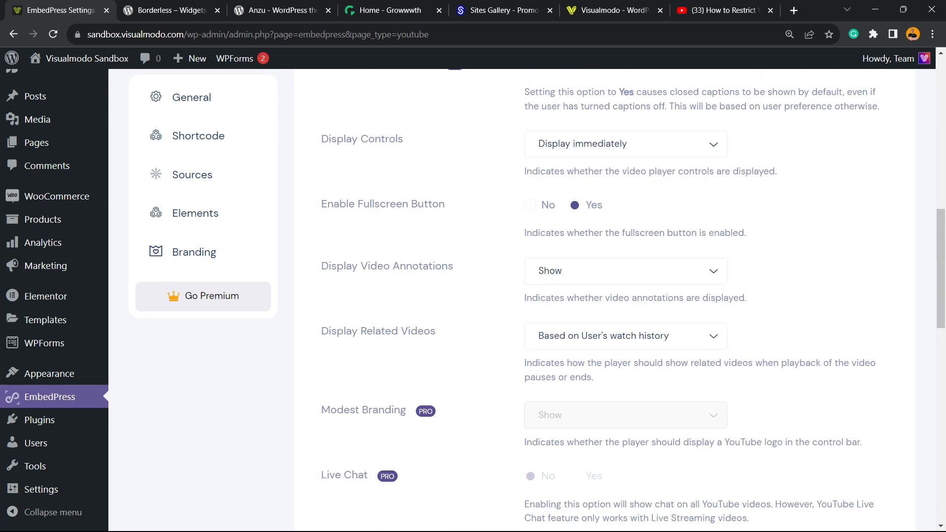
{"action": "scroll", "scroll_direction": "down", "scroll_amount": 3}
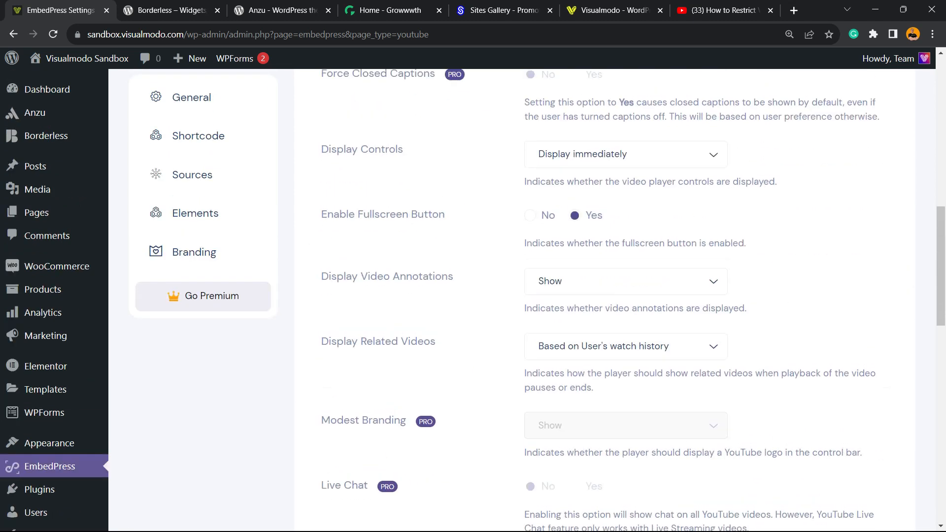
{"action": "scroll", "scroll_direction": "down", "scroll_amount": 3}
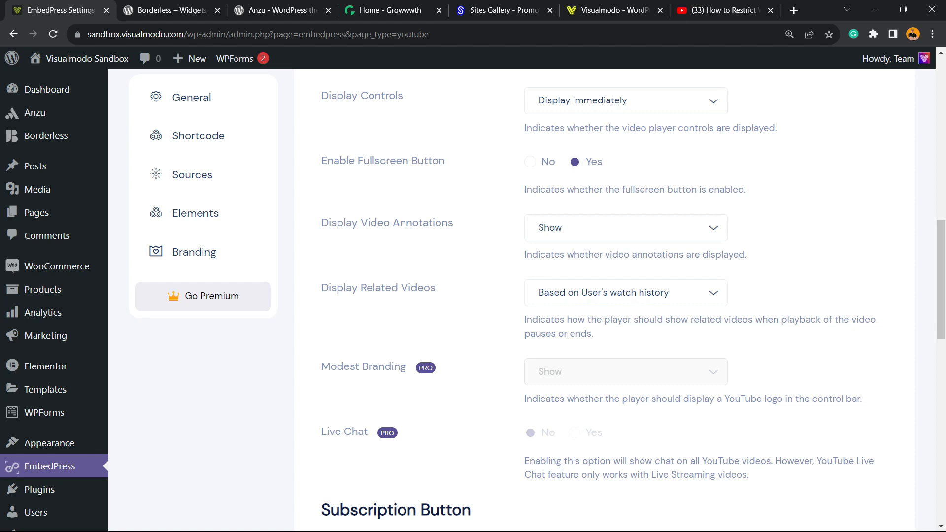
{"action": "left_click", "coordinate": [171, 10]}
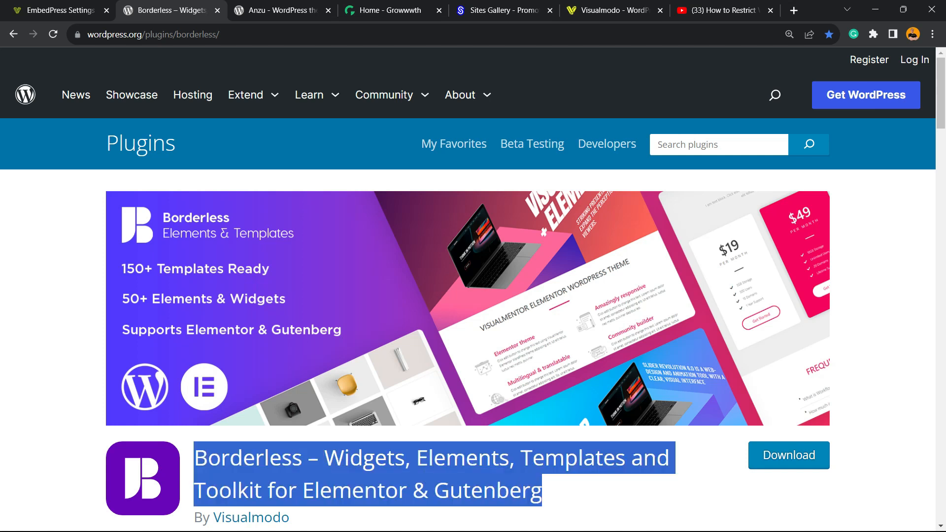
View the Anzu theme page down to its Downloads Per Day chart, then show the Growwwth homepage.
{"action": "left_click", "coordinate": [278, 9]}
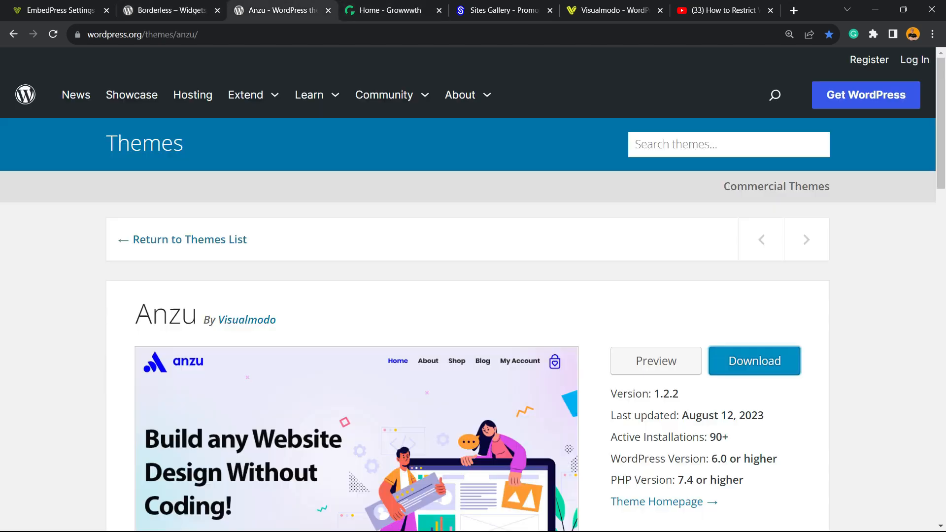
{"action": "scroll", "scroll_direction": "down", "scroll_amount": 3}
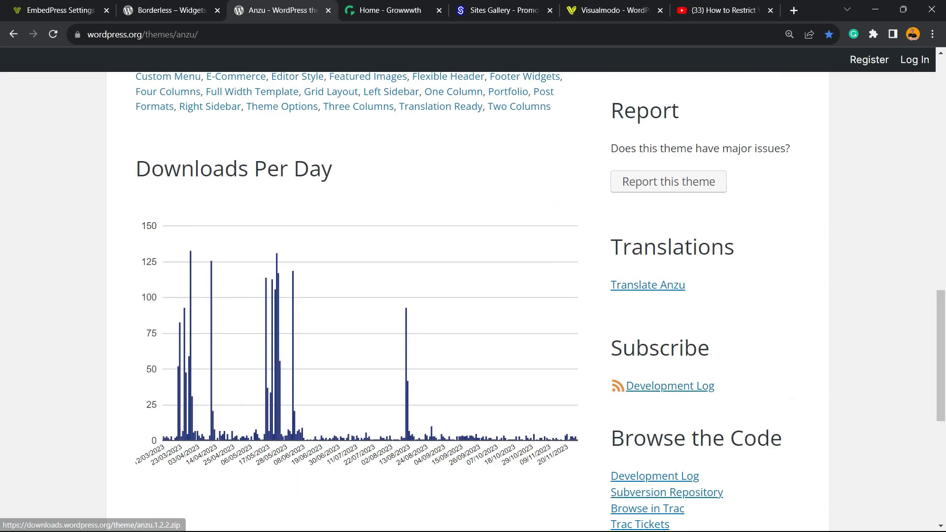
{"action": "left_click", "coordinate": [393, 10]}
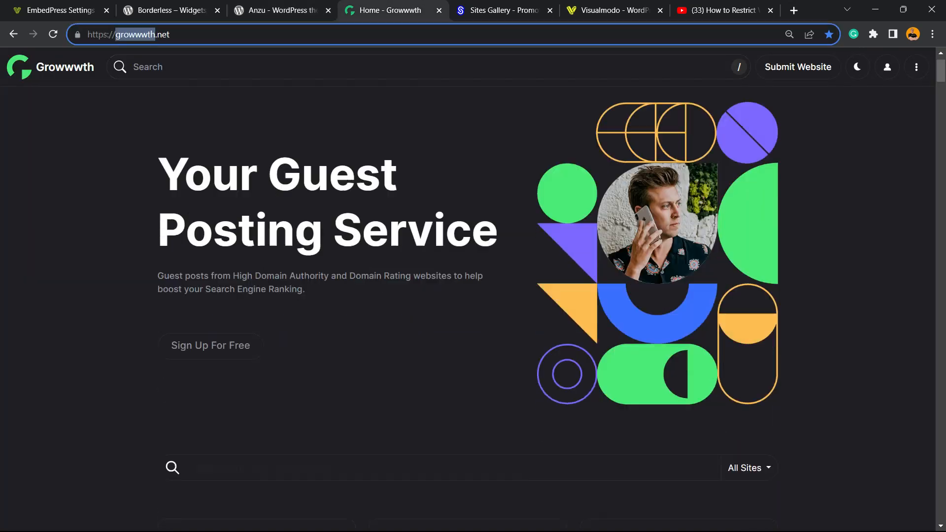
Scroll through the Growwwth guest-posting site cards, then show the Sites Gallery showcase page.
{"action": "scroll", "scroll_direction": "down", "scroll_amount": 3}
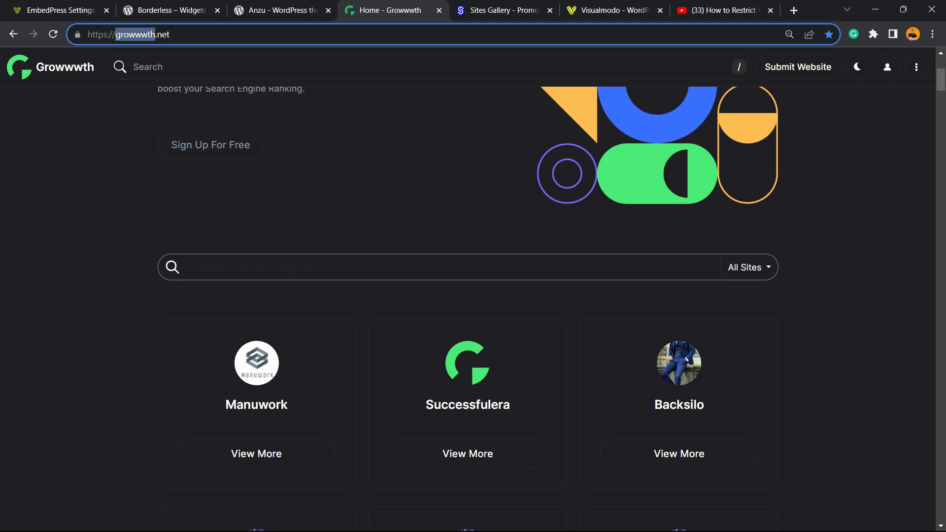
{"action": "scroll", "scroll_direction": "down", "scroll_amount": 3}
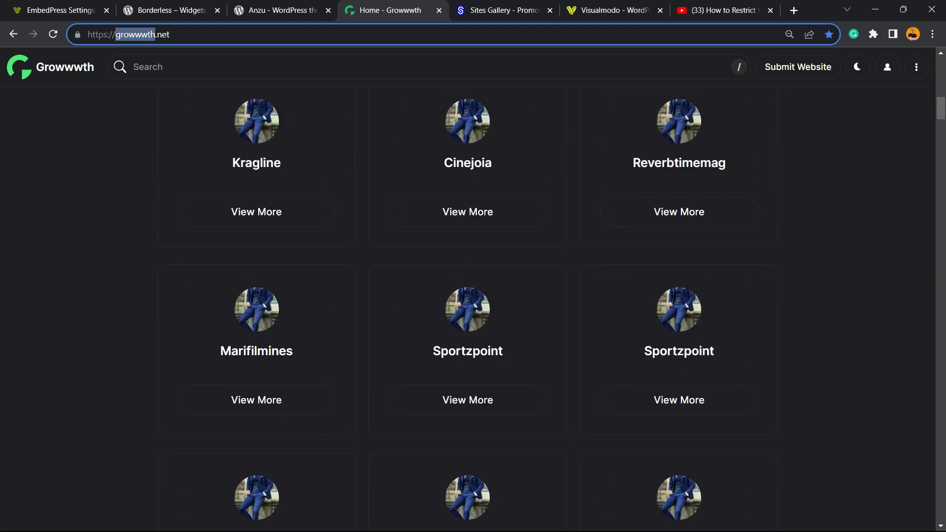
{"action": "scroll", "scroll_direction": "down", "scroll_amount": 3}
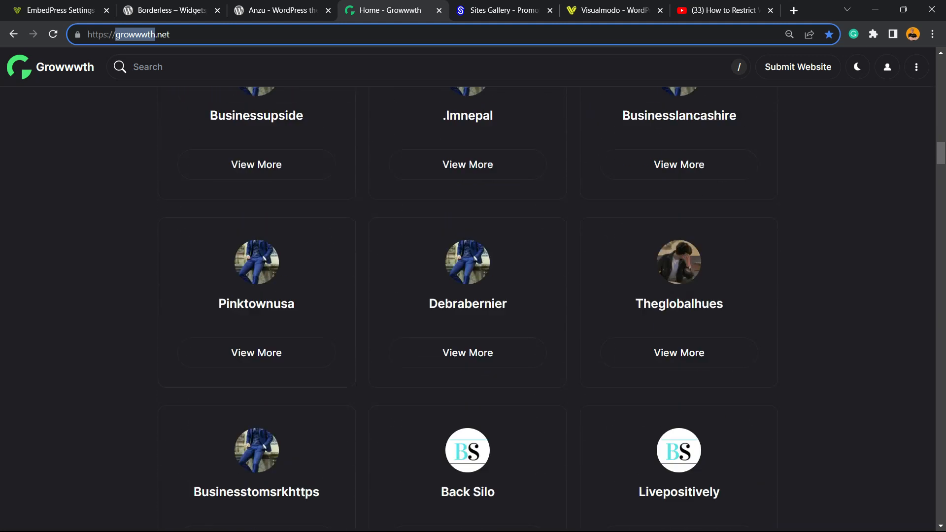
{"action": "scroll", "scroll_direction": "down", "scroll_amount": 3}
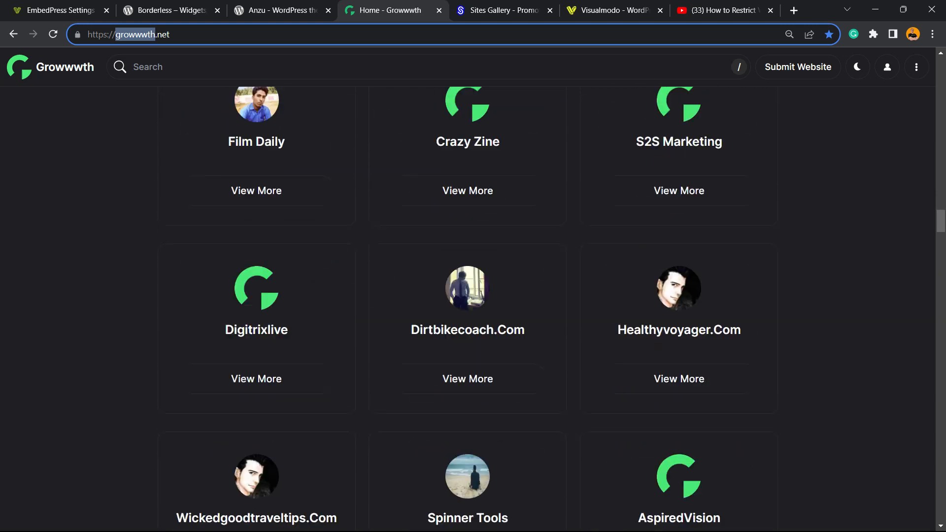
{"action": "left_click", "coordinate": [501, 10]}
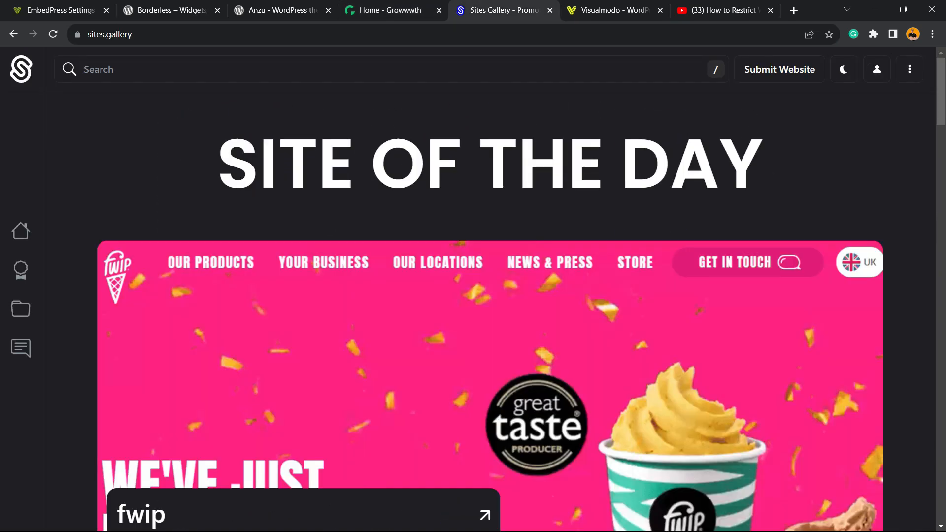
Scroll through the Sites Gallery website design grid, then show the Visualmodo homepage.
{"action": "scroll", "scroll_direction": "down", "scroll_amount": 3}
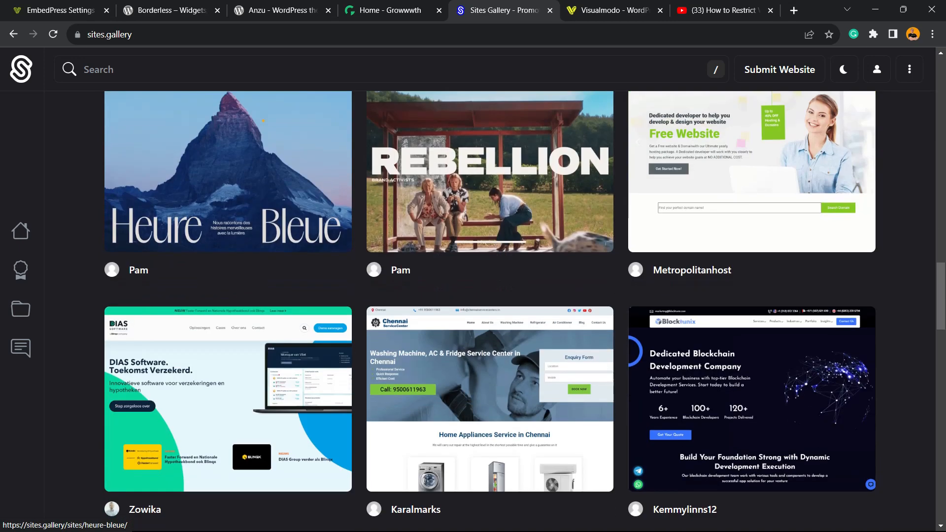
{"action": "scroll", "scroll_direction": "down", "scroll_amount": 3}
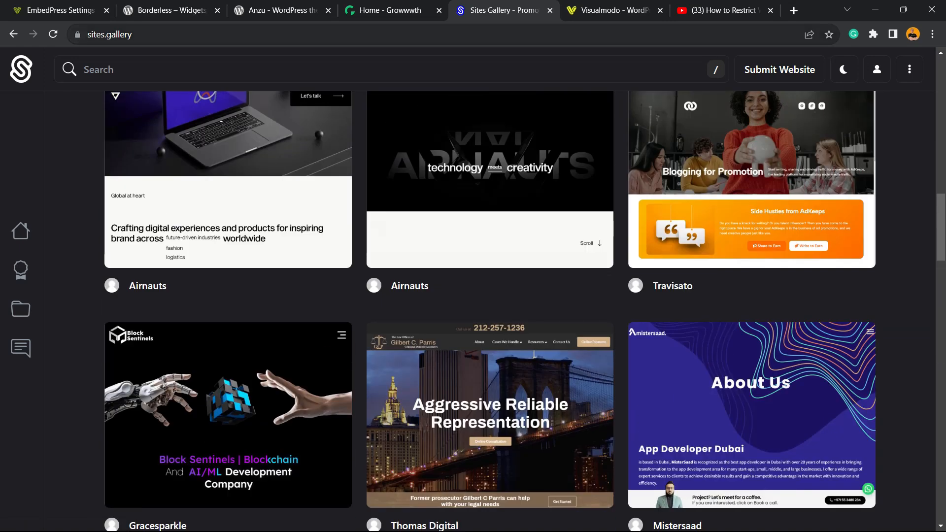
{"action": "mouse_move", "coordinate": [779, 69]}
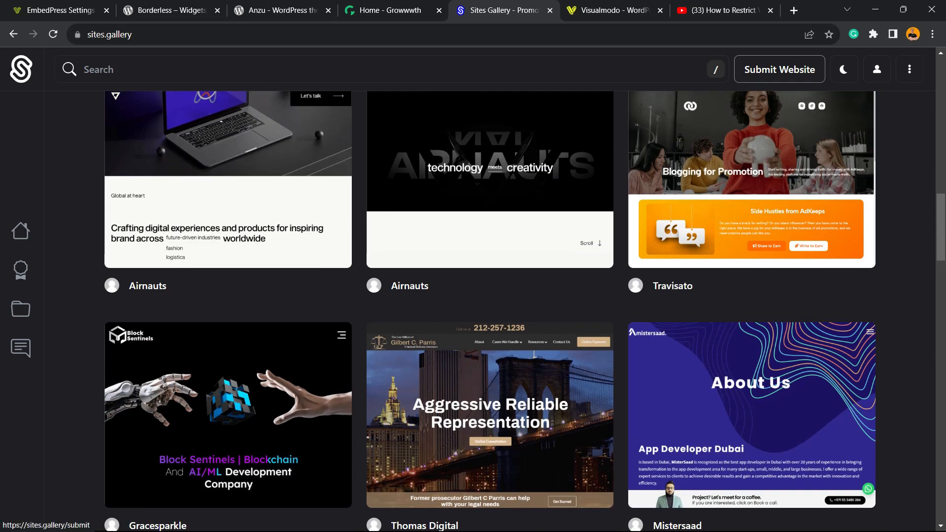
{"action": "left_click", "coordinate": [611, 10]}
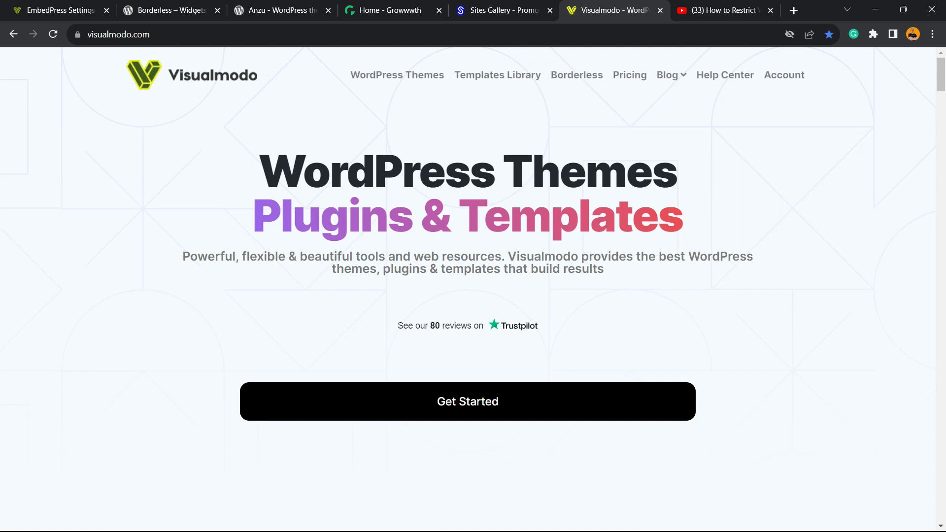
Browse Visualmodo's Templates Library cards down to the Psychology and Conference templates.
{"action": "left_click", "coordinate": [496, 75]}
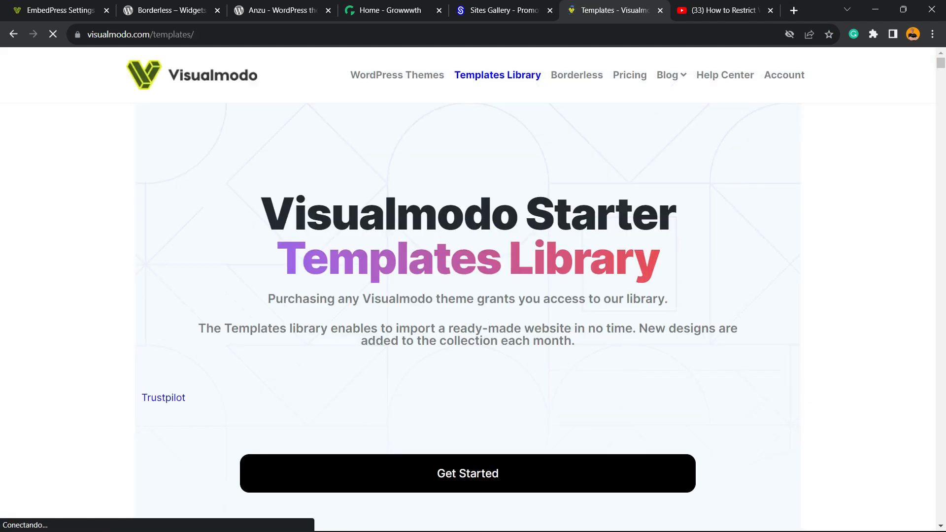
{"action": "scroll", "scroll_direction": "down", "scroll_amount": 3}
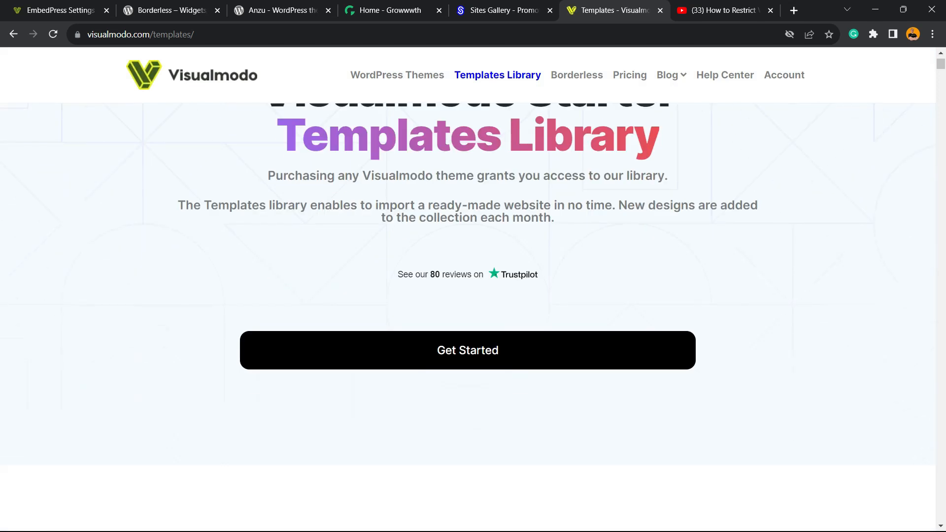
{"action": "scroll", "scroll_direction": "down", "scroll_amount": 3}
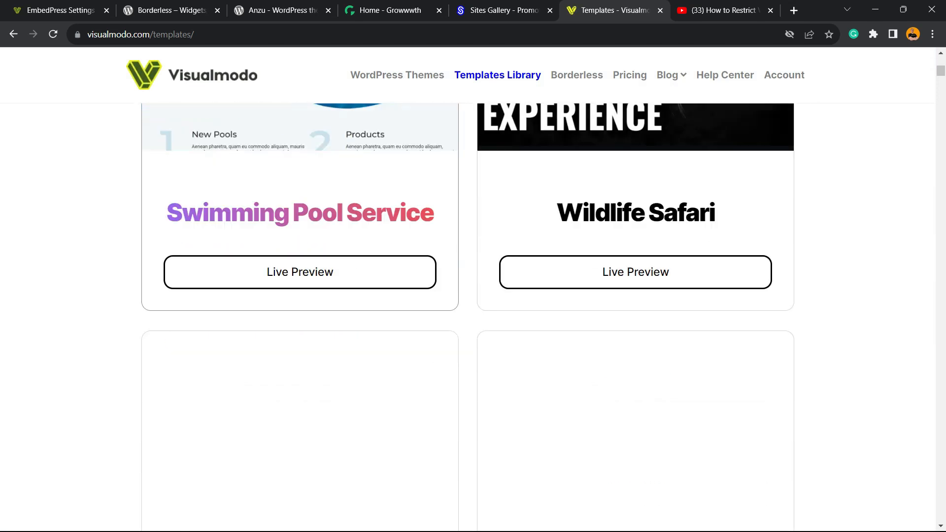
{"action": "scroll", "scroll_direction": "down", "scroll_amount": 3}
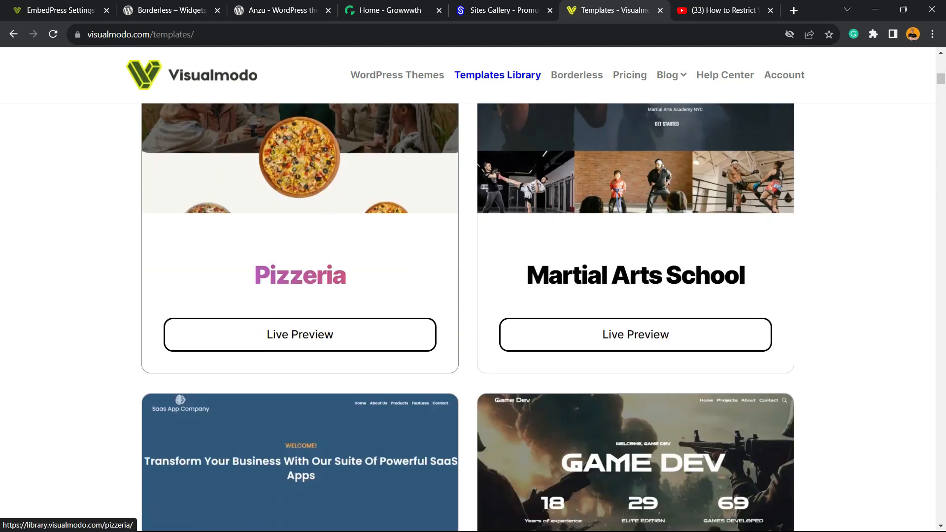
{"action": "scroll", "scroll_direction": "down", "scroll_amount": 3}
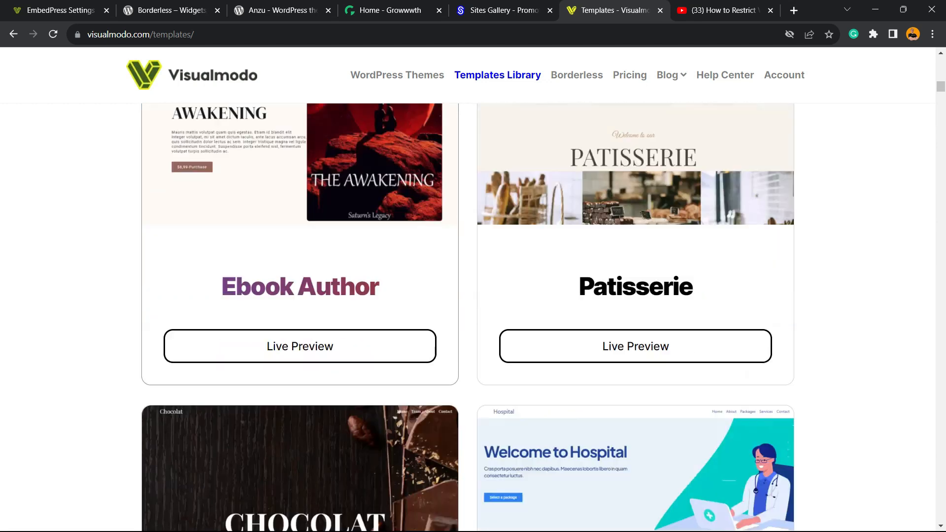
{"action": "scroll", "scroll_direction": "down", "scroll_amount": 3}
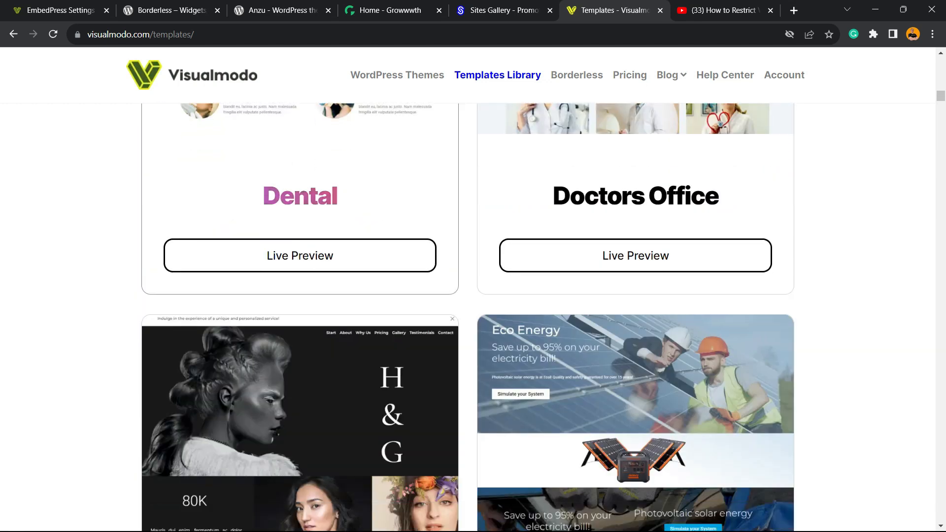
{"action": "scroll", "scroll_direction": "down", "scroll_amount": 3}
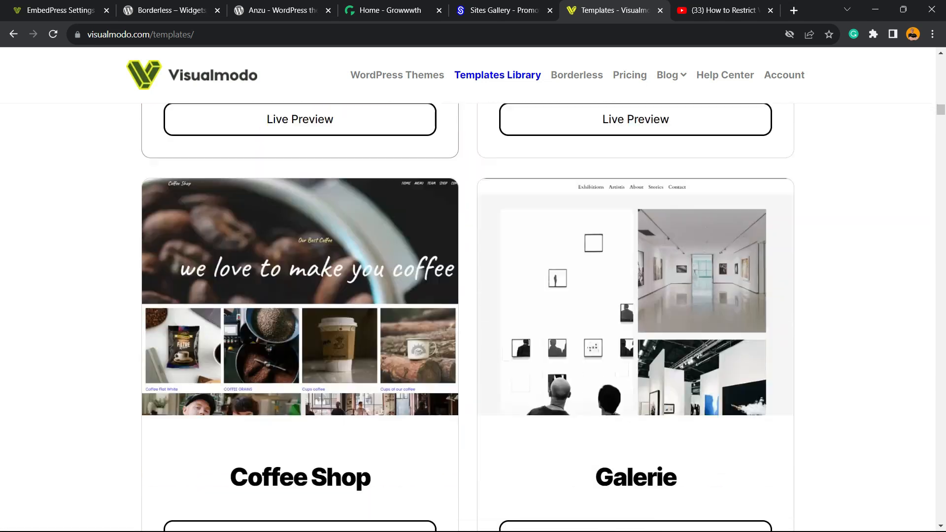
{"action": "scroll", "scroll_direction": "down", "scroll_amount": 3}
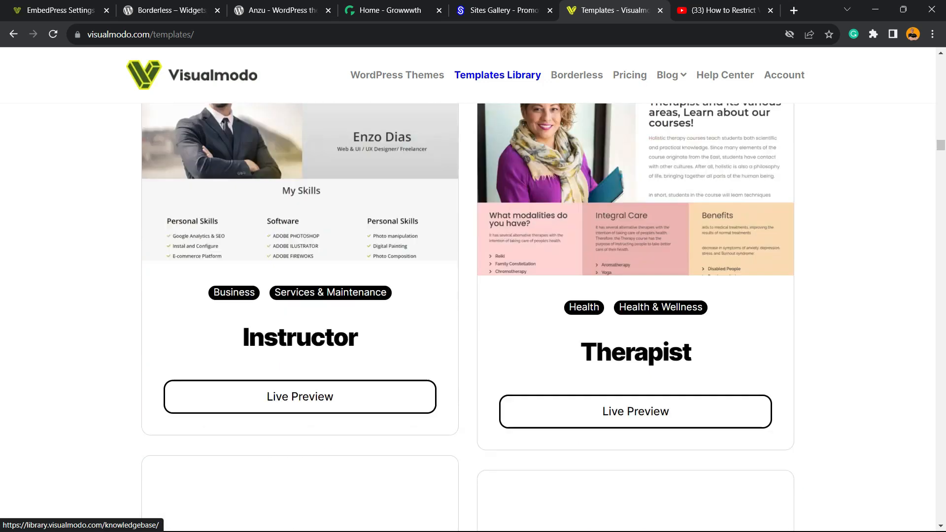
{"action": "scroll", "scroll_direction": "down", "scroll_amount": 3}
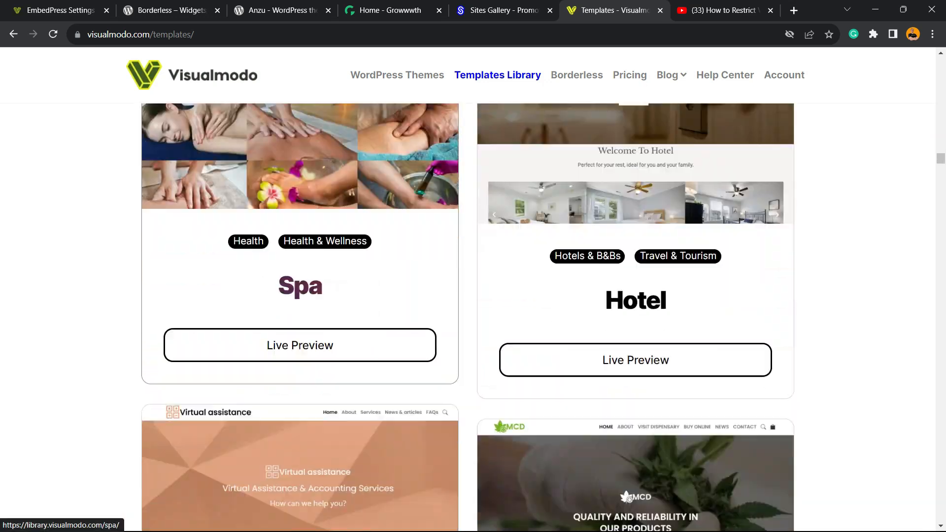
{"action": "scroll", "scroll_direction": "down", "scroll_amount": 3}
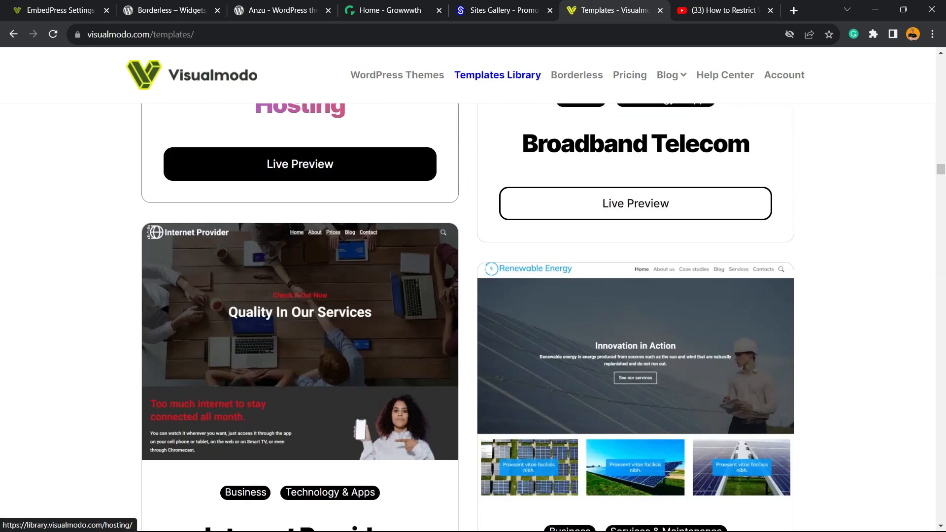
{"action": "scroll", "scroll_direction": "down", "scroll_amount": 3}
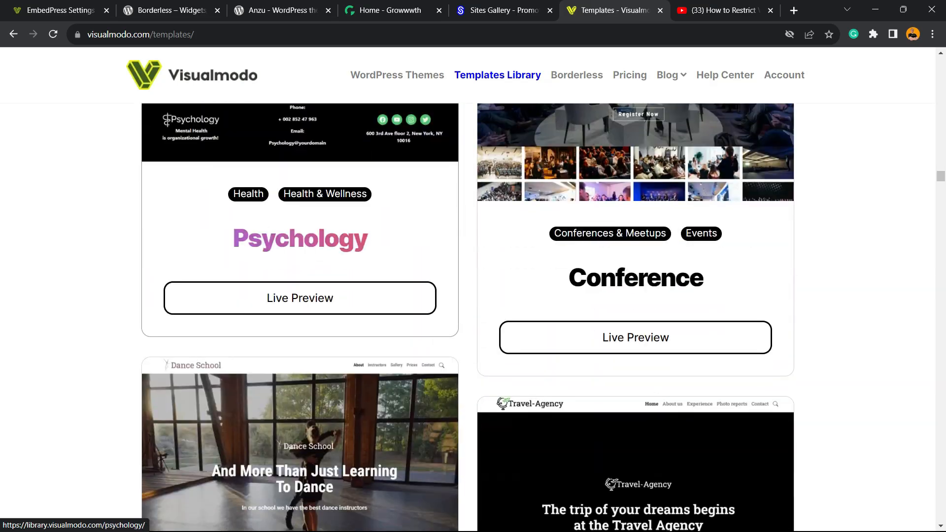